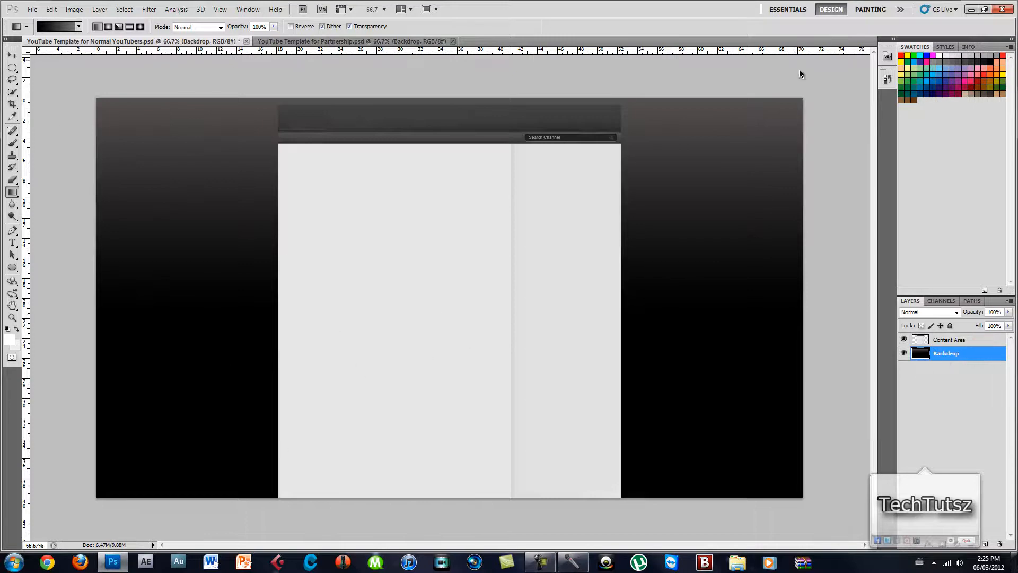
mouse_move(1, 263)
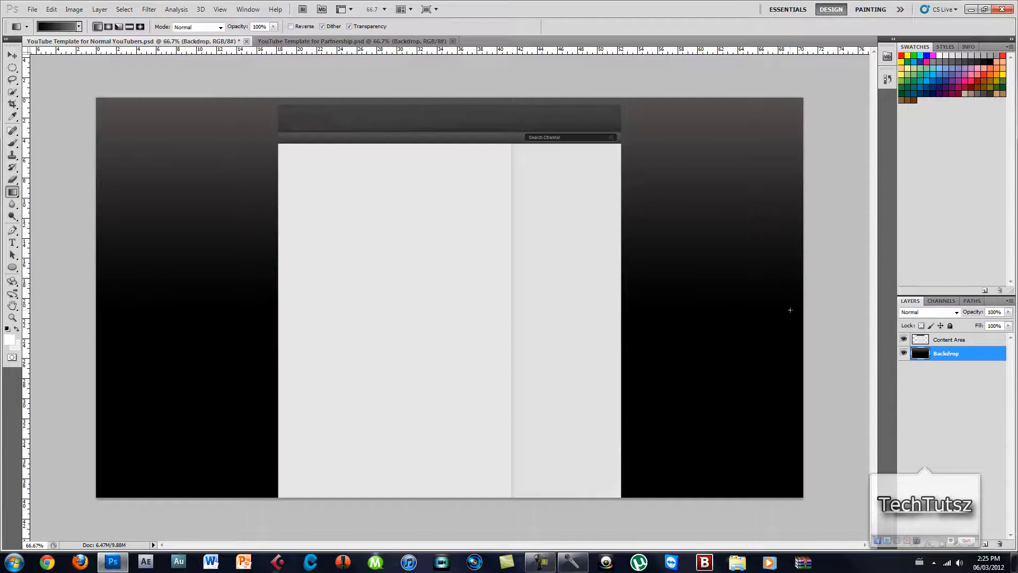
Step: Close the Partnership template and select the Backdrop layer in the Normal YouTubers template
left_click(951, 339)
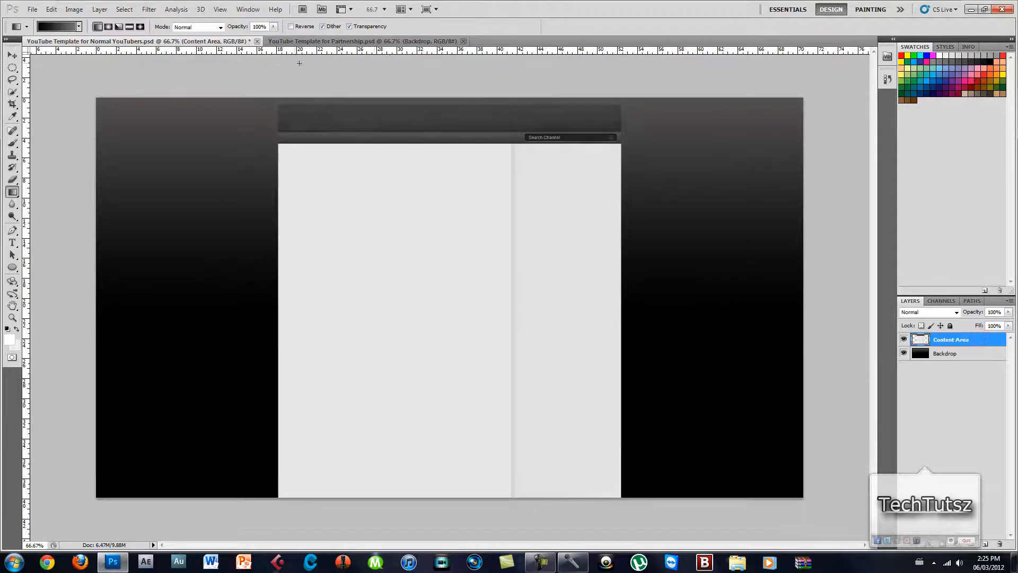
left_click(945, 352)
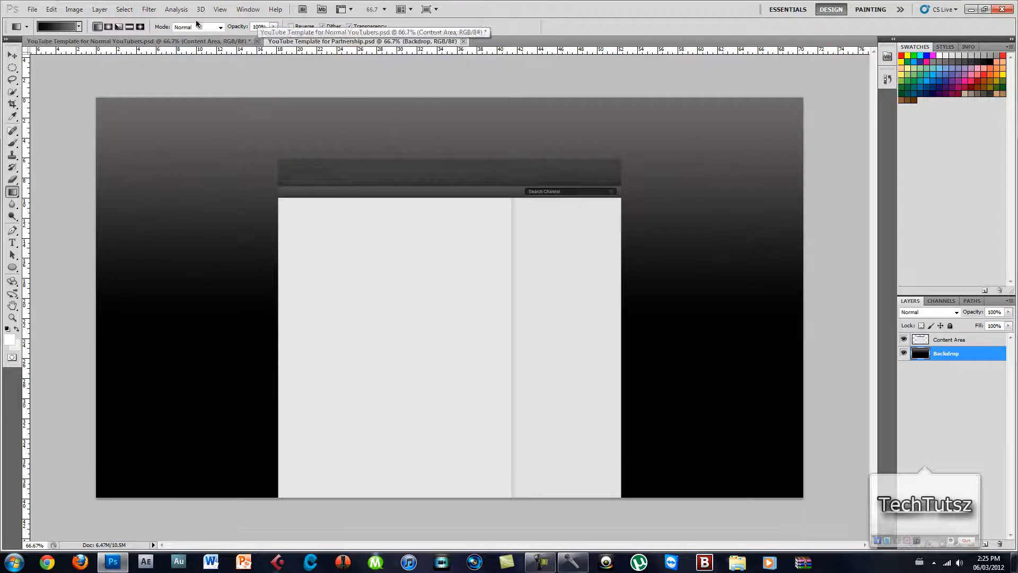
left_click(950, 339)
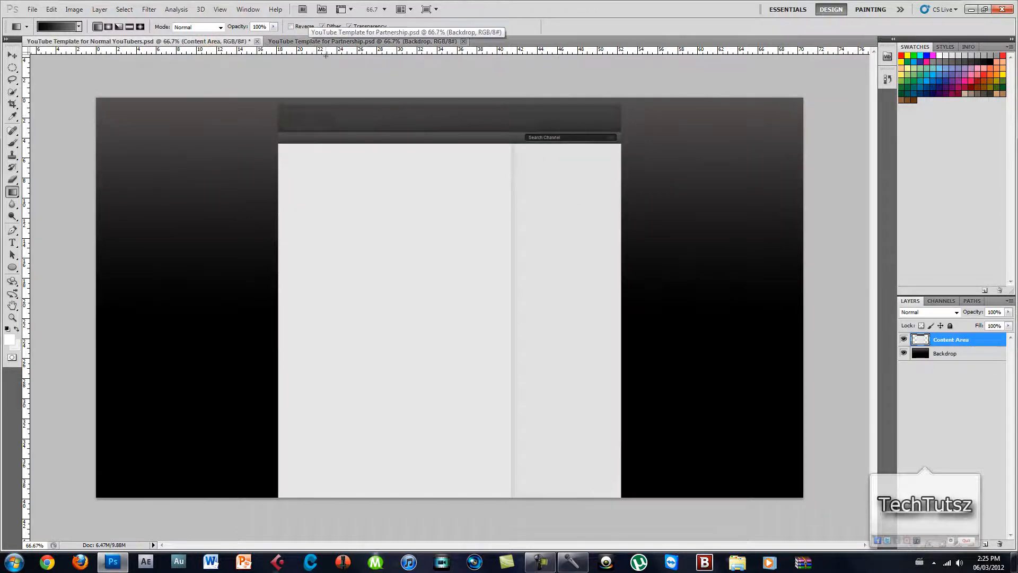
left_click(945, 353)
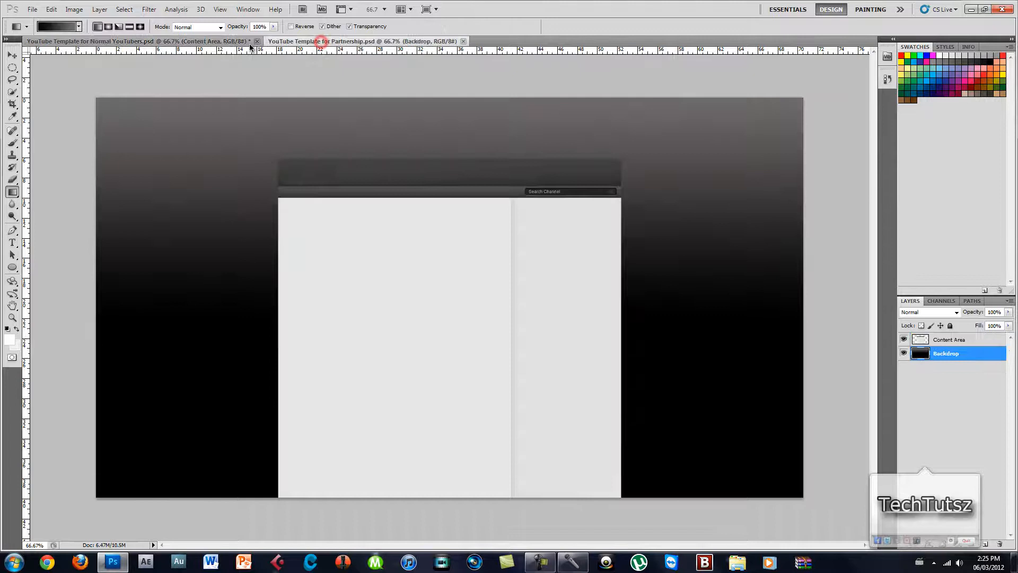
left_click(463, 41)
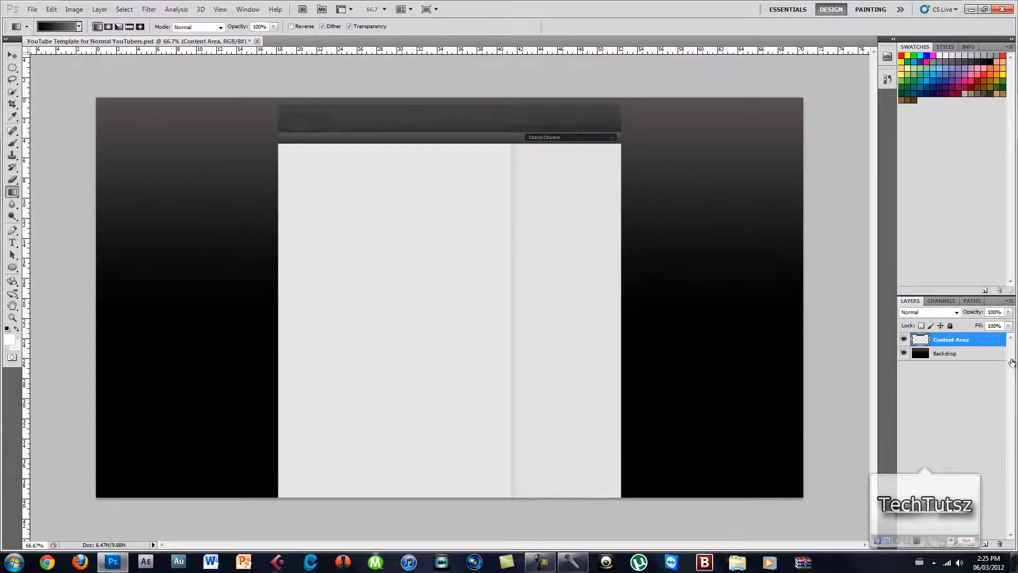
left_click(946, 353)
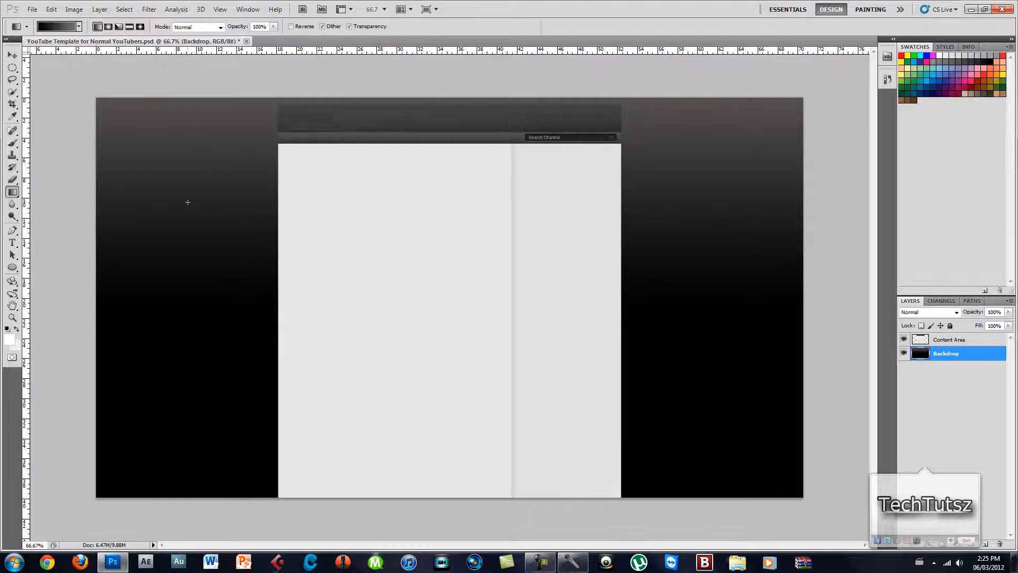
mouse_move(234, 216)
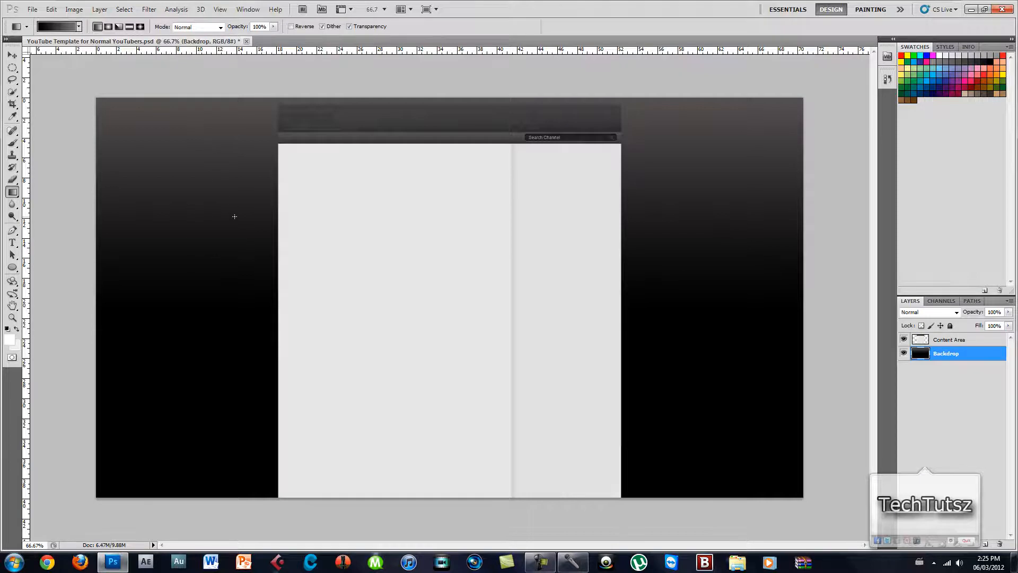
Step: Change the gradient's black stop to blue (0000ff) in the Gradient Editor
left_click(55, 26)
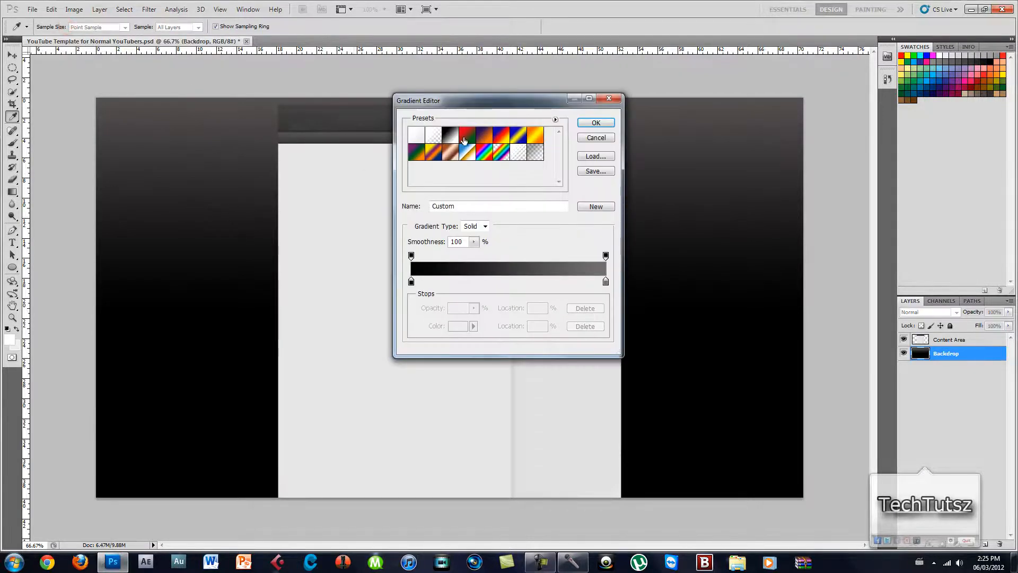
left_click(411, 282)
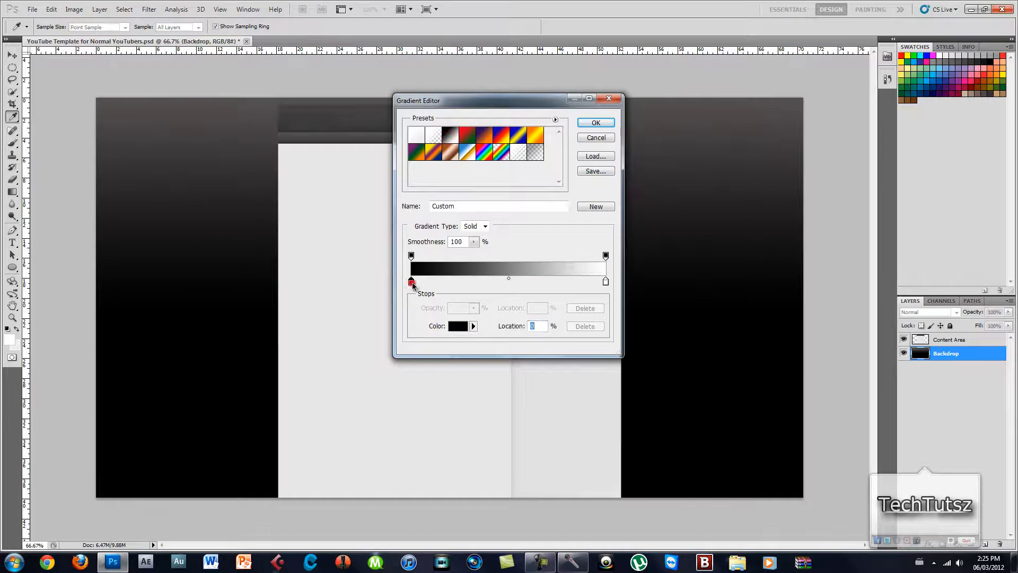
left_click(458, 326)
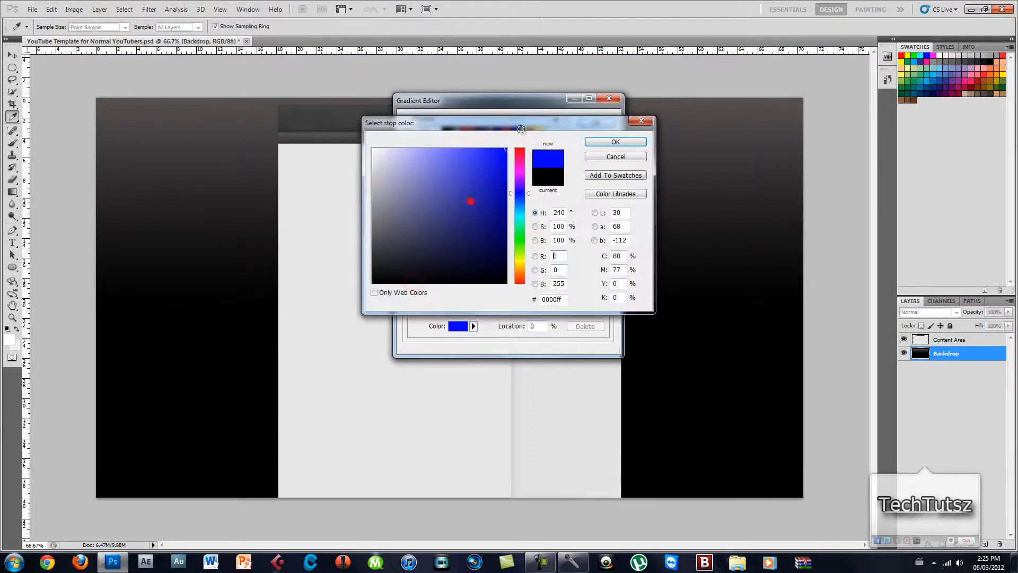
left_click(615, 142)
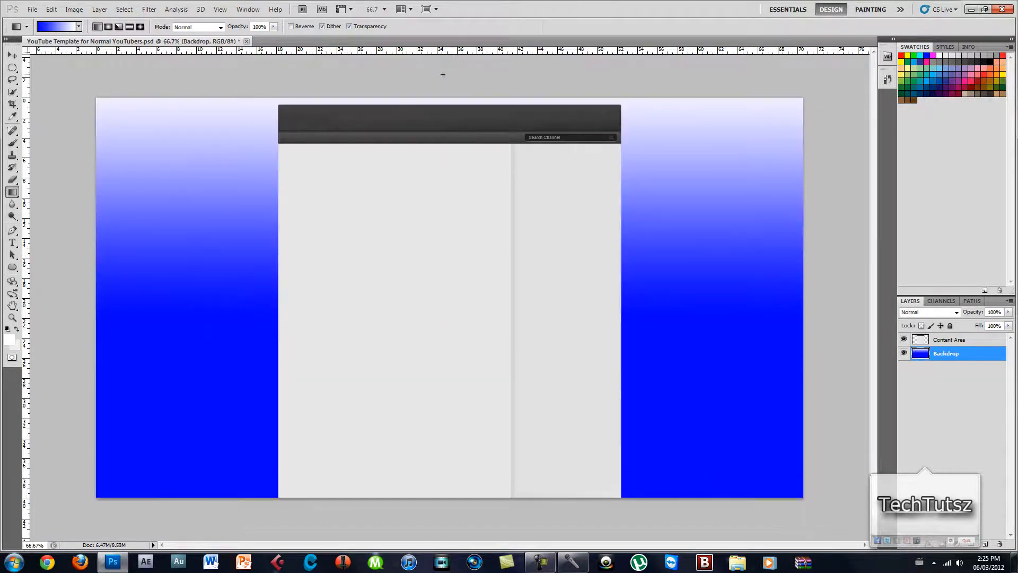
mouse_move(658, 246)
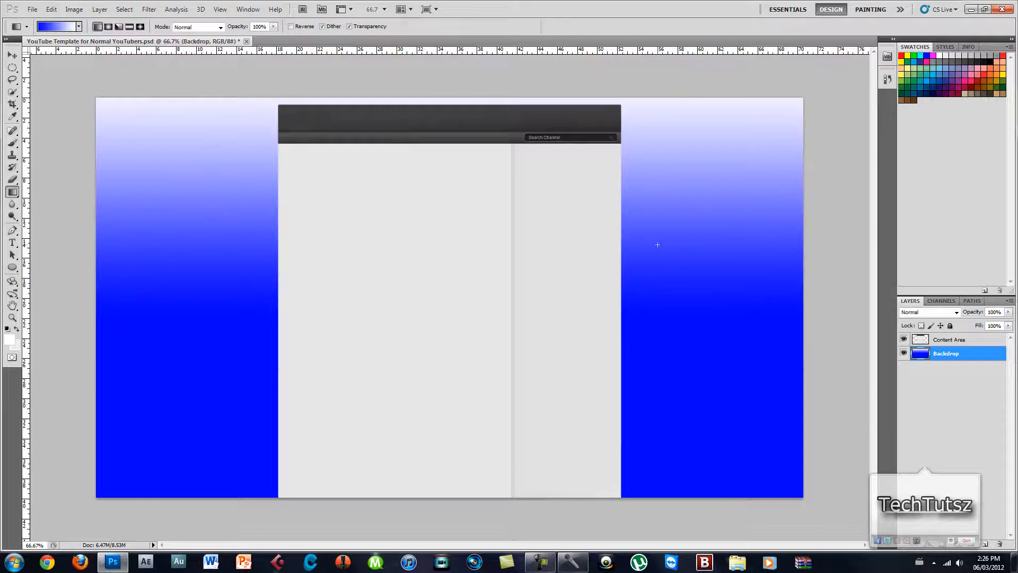
mouse_move(458, 229)
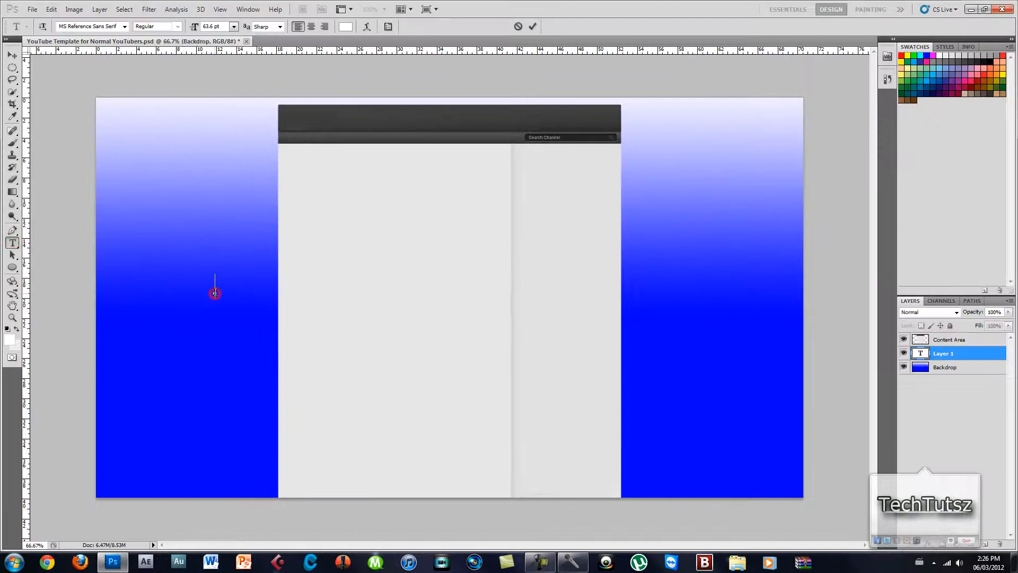
Step: Type 'TechTutorialsz' in black on the left blue strip and commit it
type("Tech")
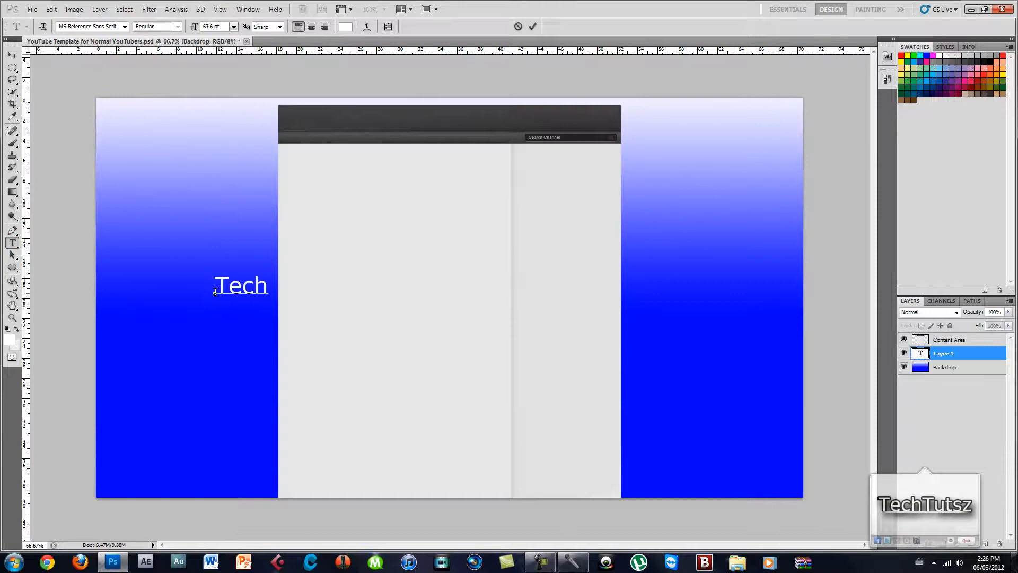
type("Tutorialsz")
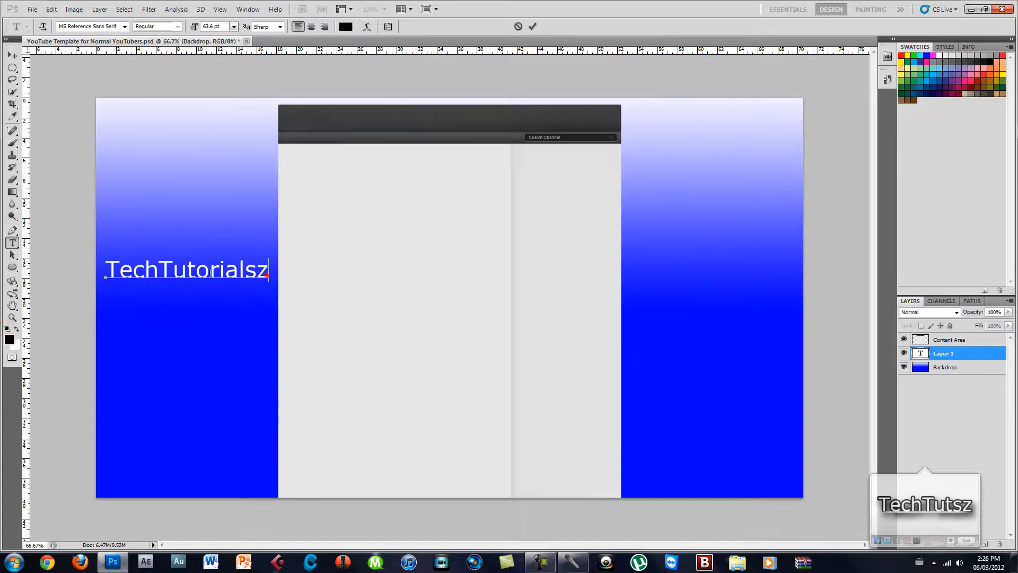
left_click(345, 27)
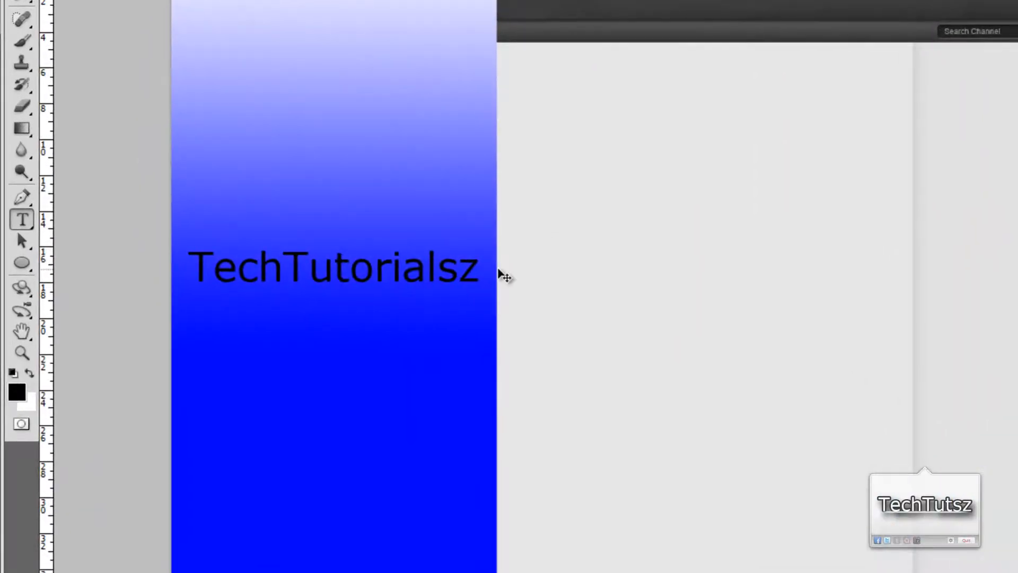
Step: Free-transform the TechTutorialsz text with Ctrl+T to run vertically beside the content area
key("ctrl+t")
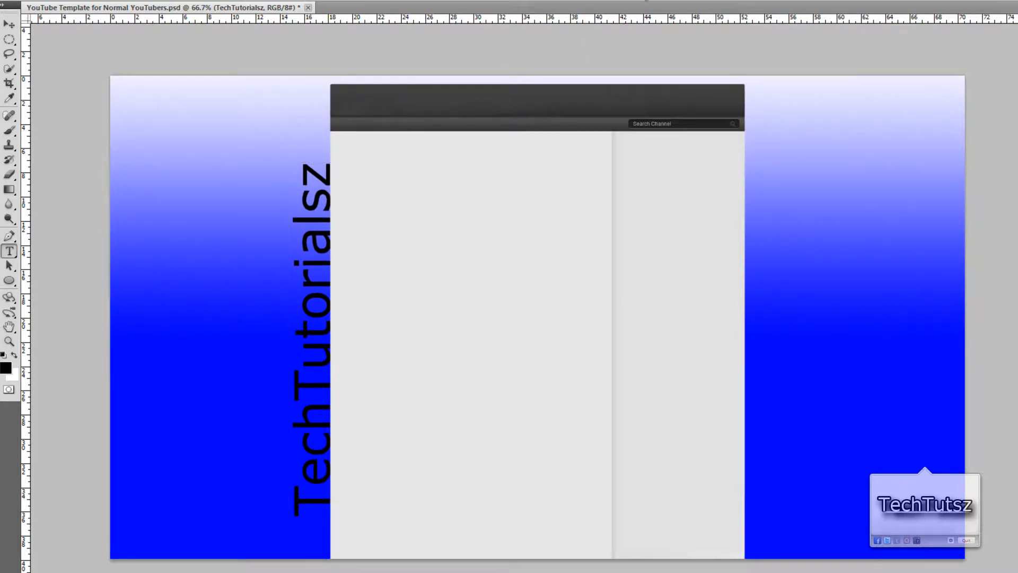
mouse_move(727, 158)
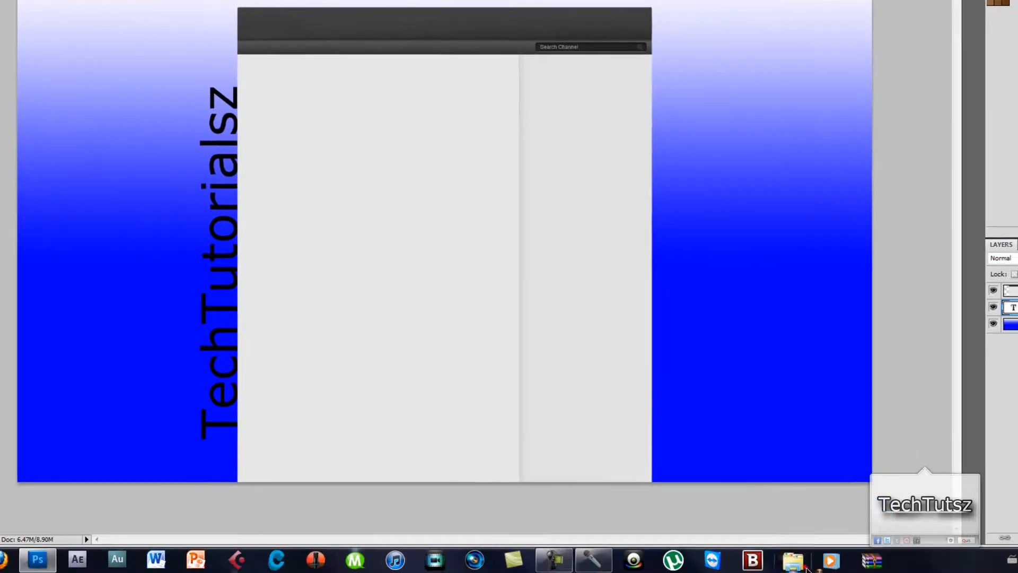
Step: Open the Pictures library and a picture folder to bring in the YouTube and Twitter icons
left_click(792, 560)
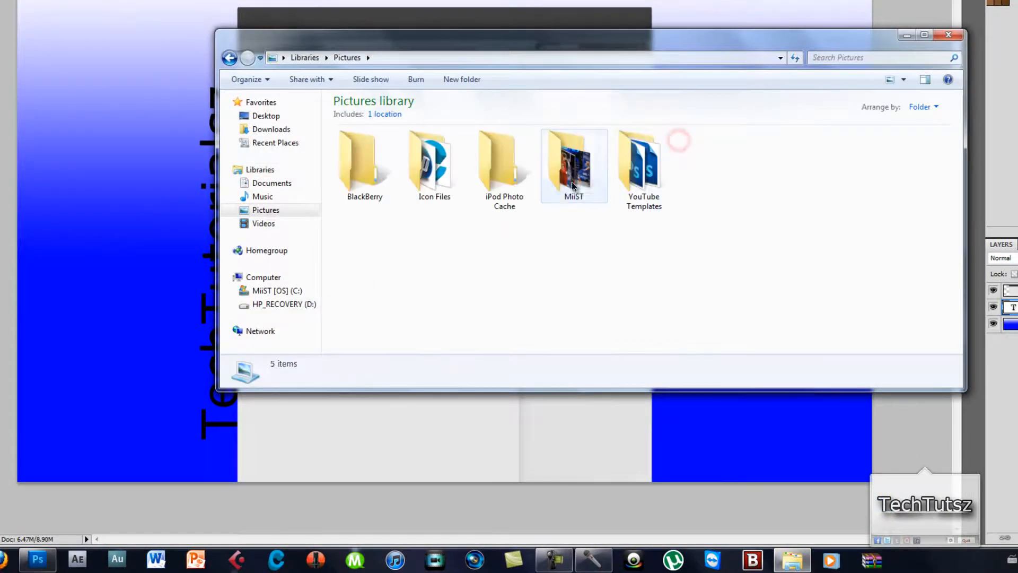
double_click(574, 163)
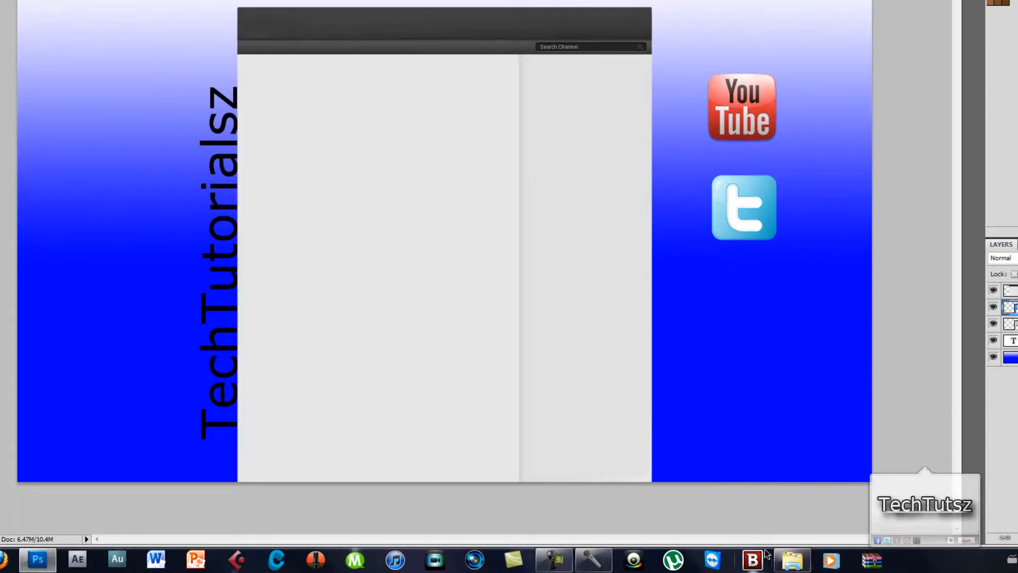
Step: Add the Facebook icon beneath the Twitter icon on the right blue strip
left_click(791, 560)
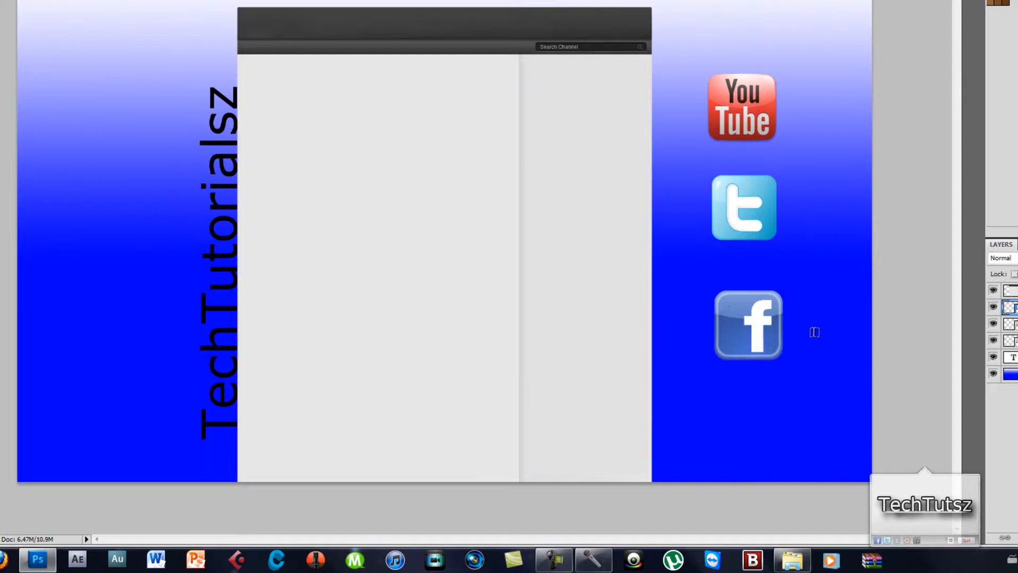
mouse_move(863, 256)
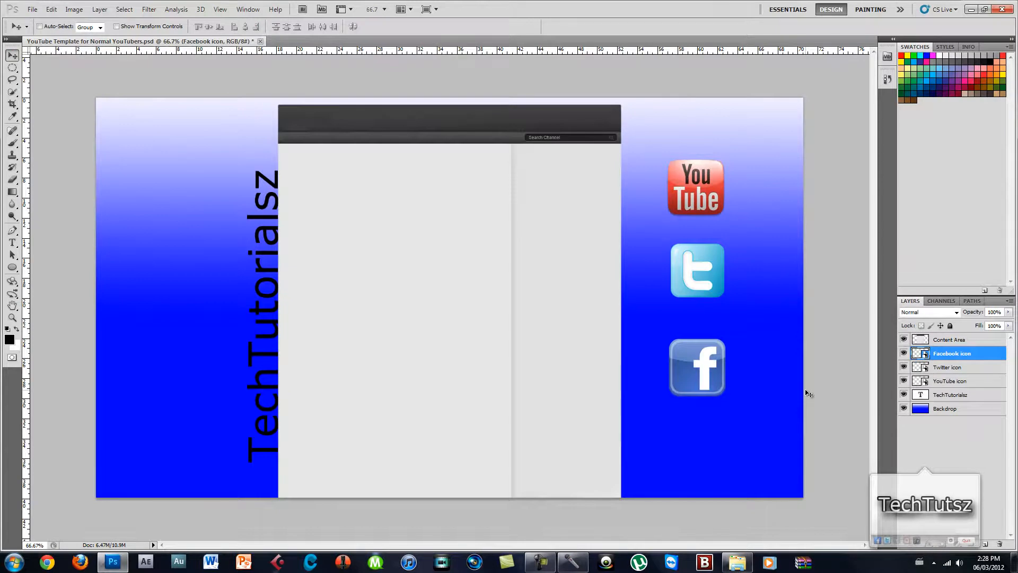
mouse_move(890, 203)
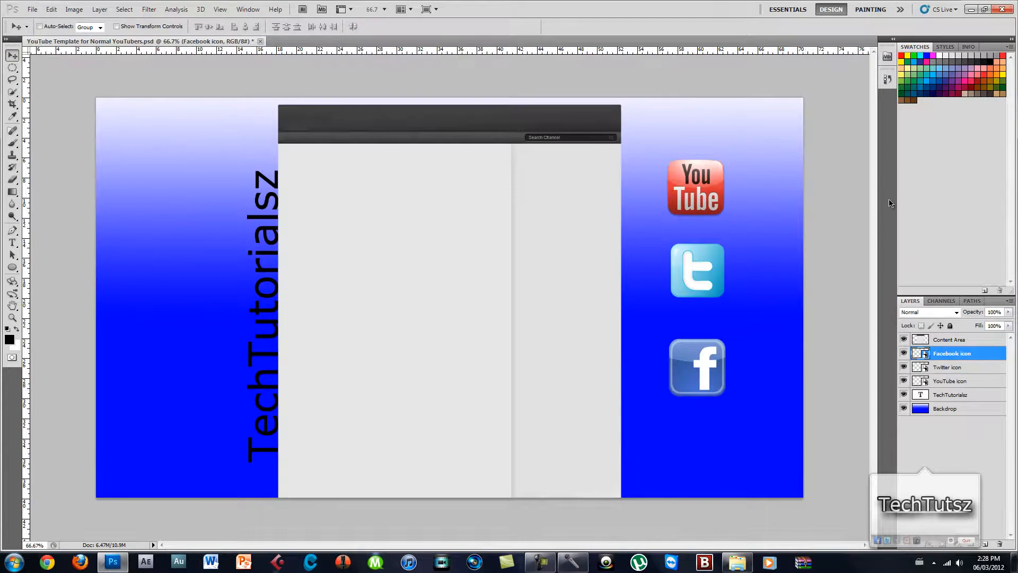
mouse_move(891, 202)
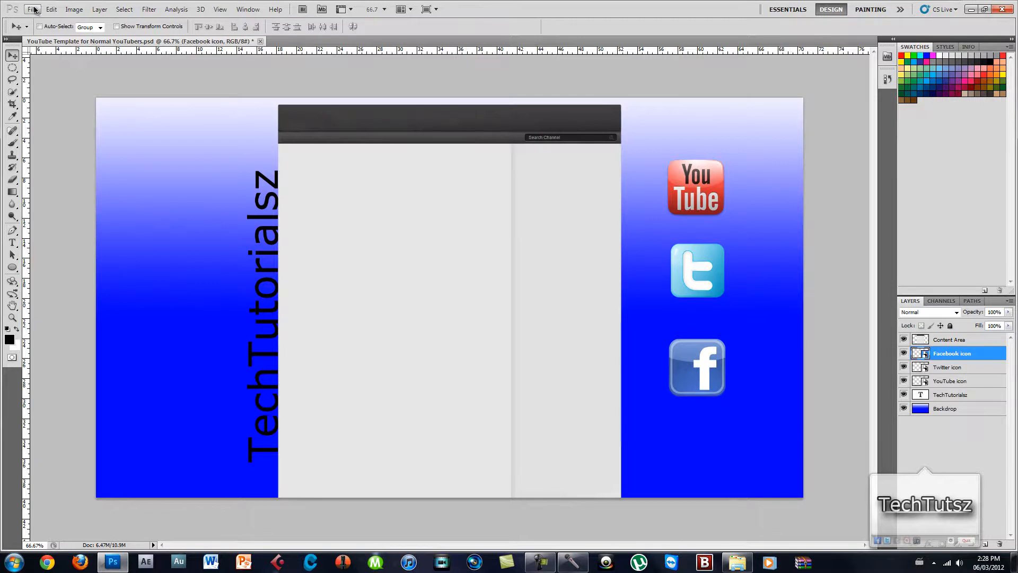
Step: Save the template to the Desktop in JPEG format via File > Save As
left_click(73, 9)
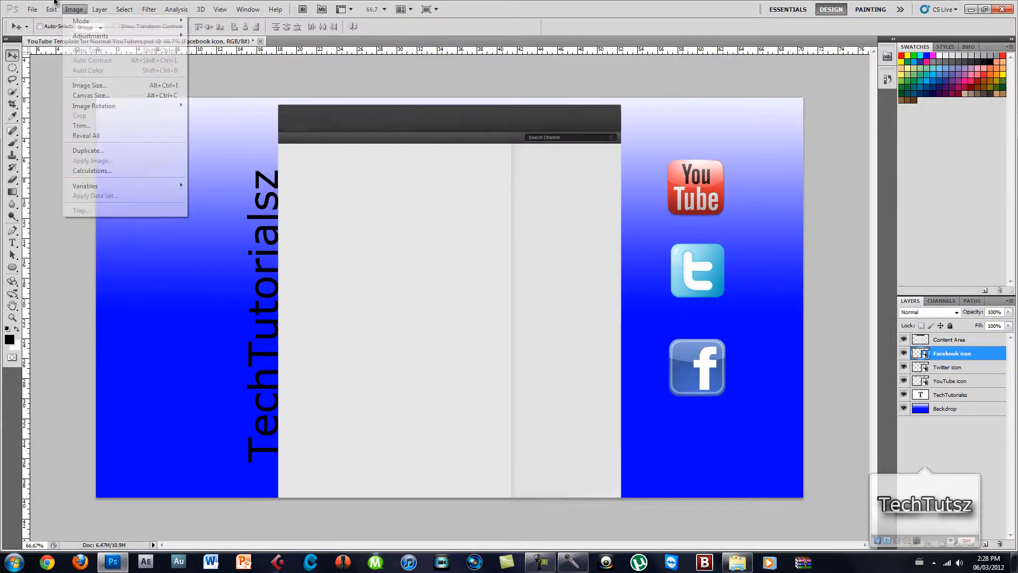
left_click(32, 9)
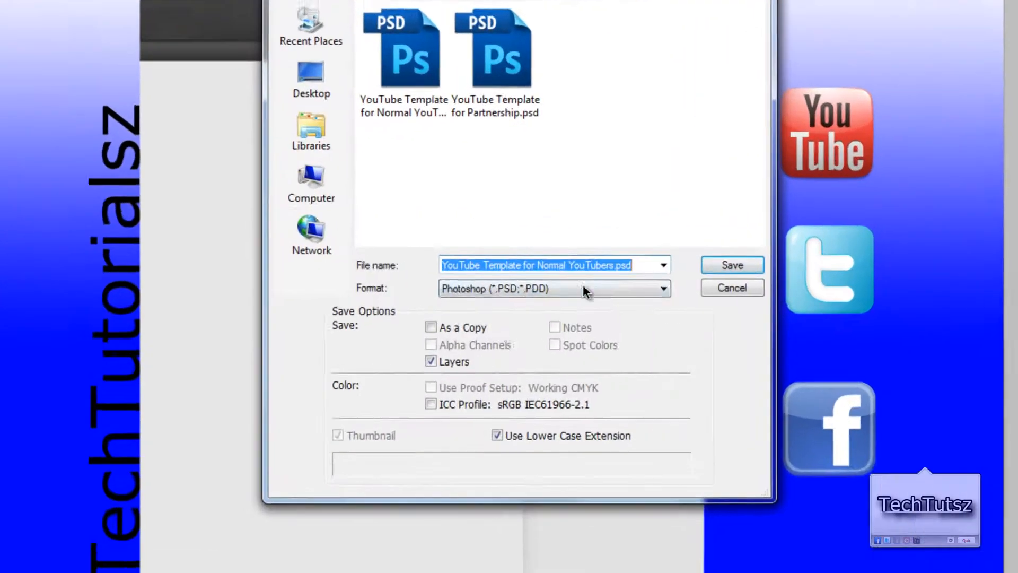
left_click(311, 78)
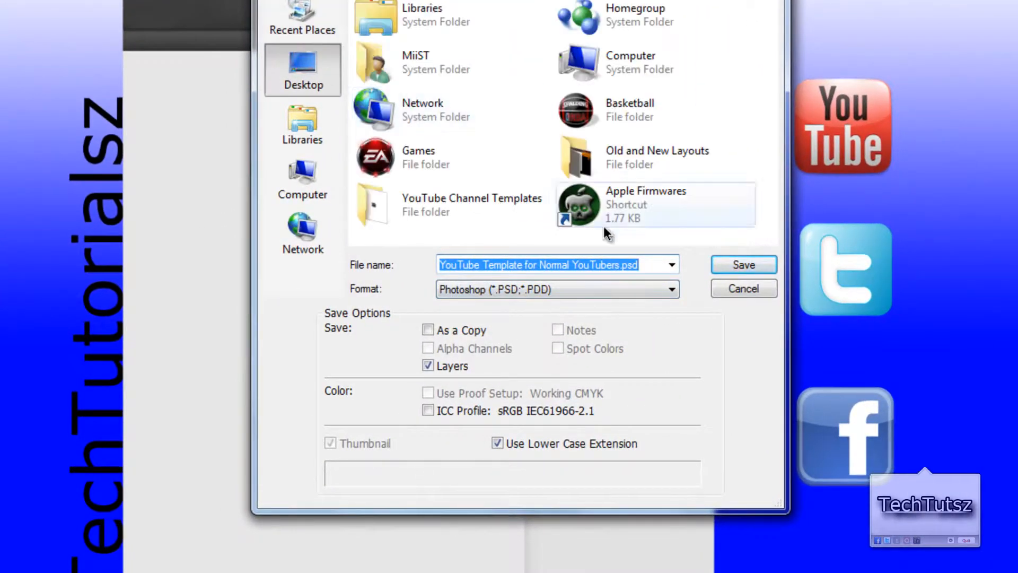
mouse_move(378, 296)
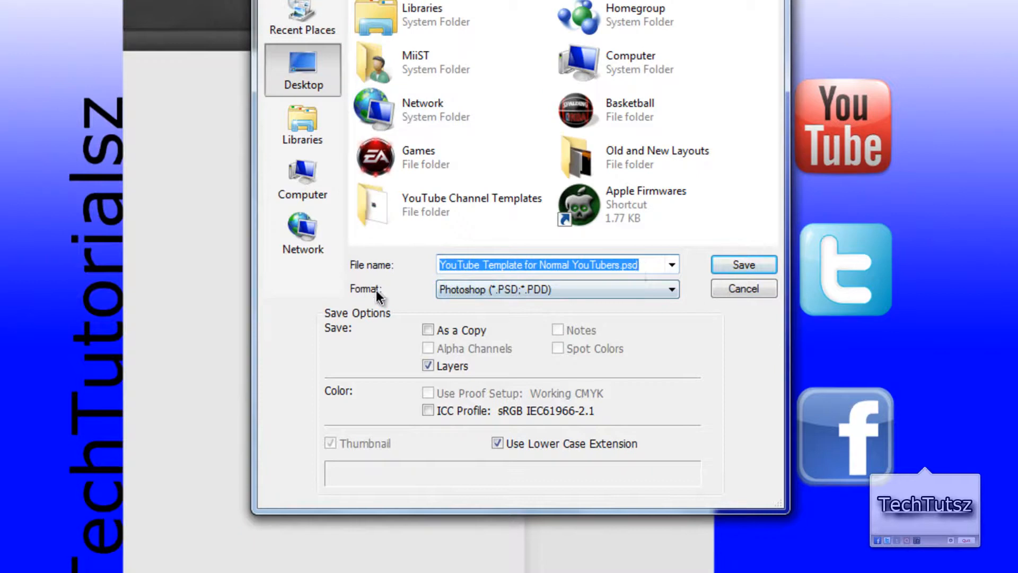
left_click(671, 289)
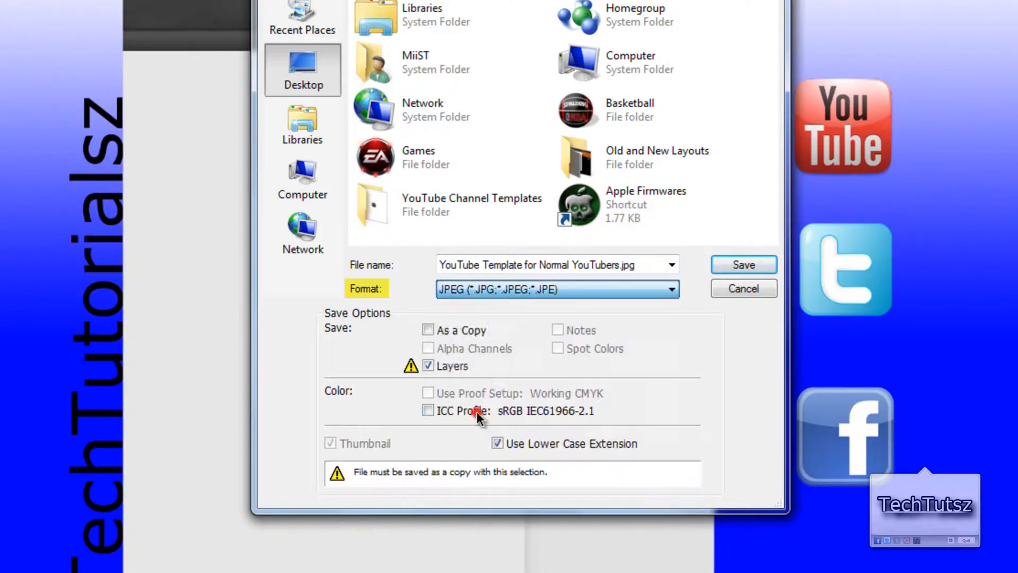
left_click(743, 264)
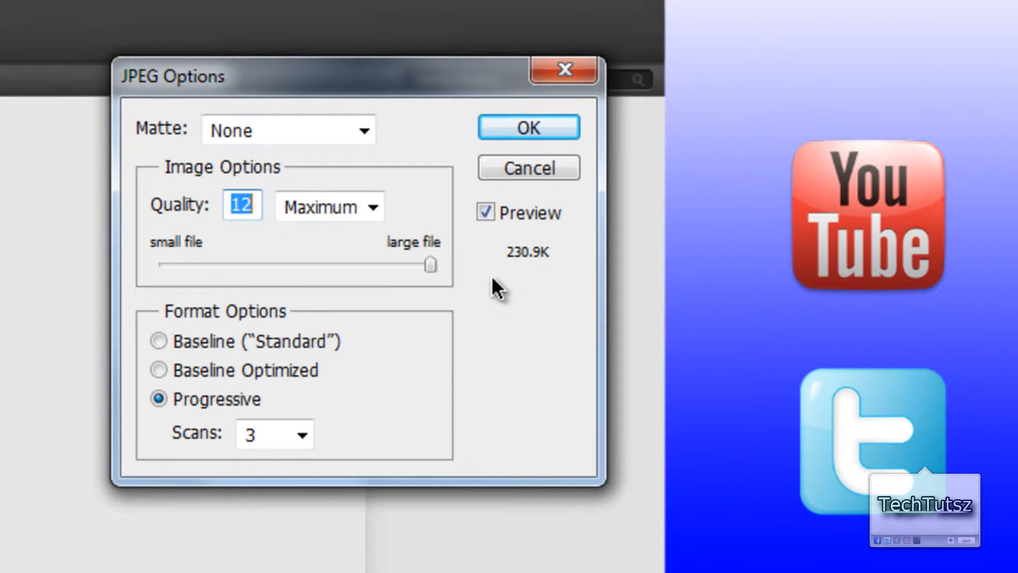
mouse_move(422, 286)
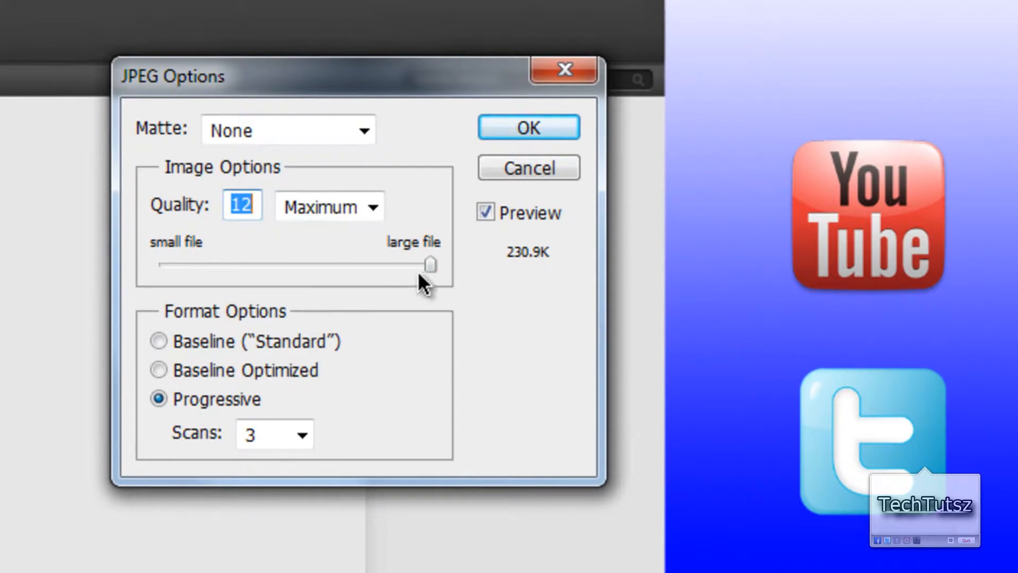
mouse_move(553, 150)
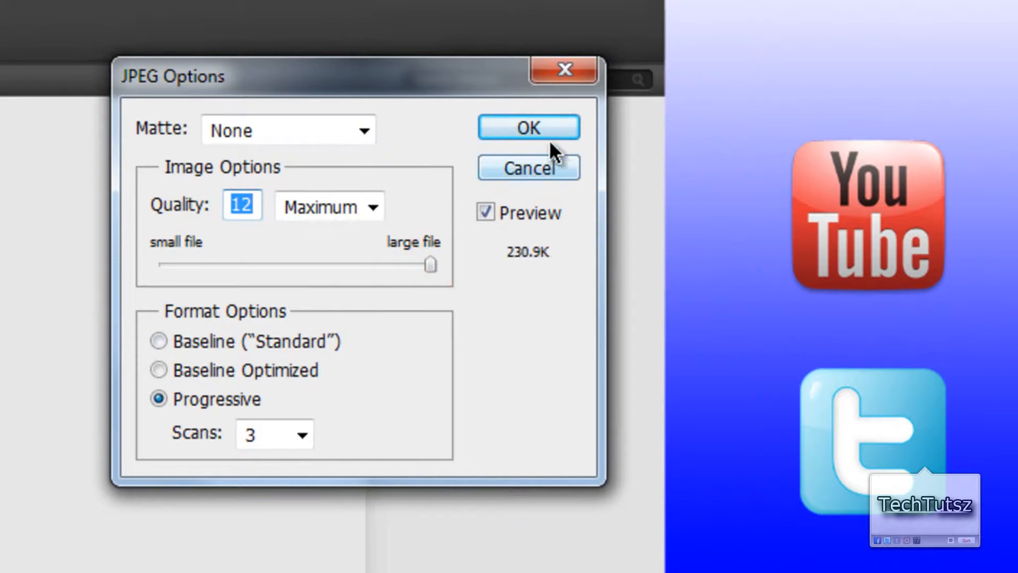
Step: Confirm the JPEG at Quality 12 (Maximum) and close the document window
left_click(528, 127)
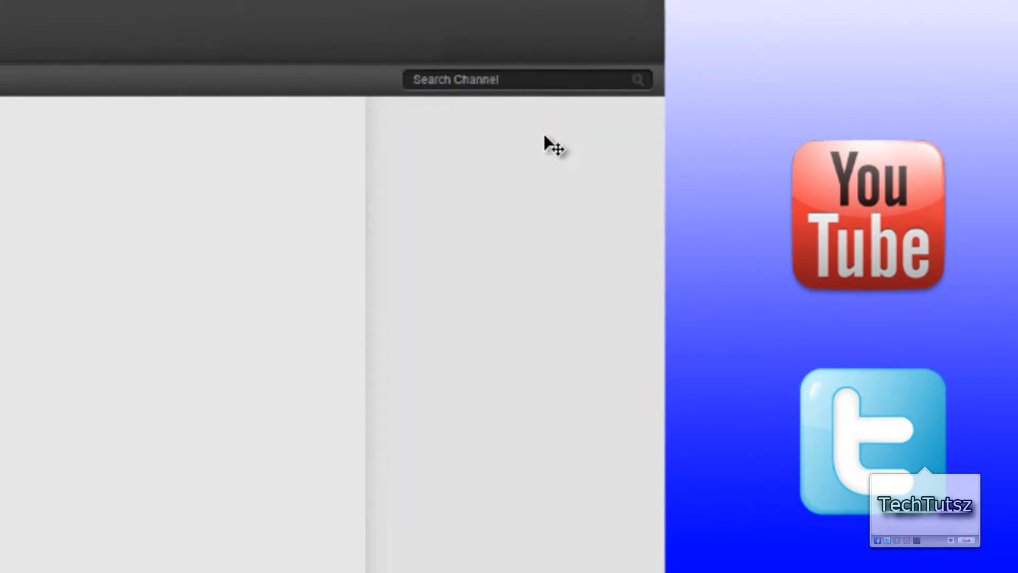
left_click(988, 9)
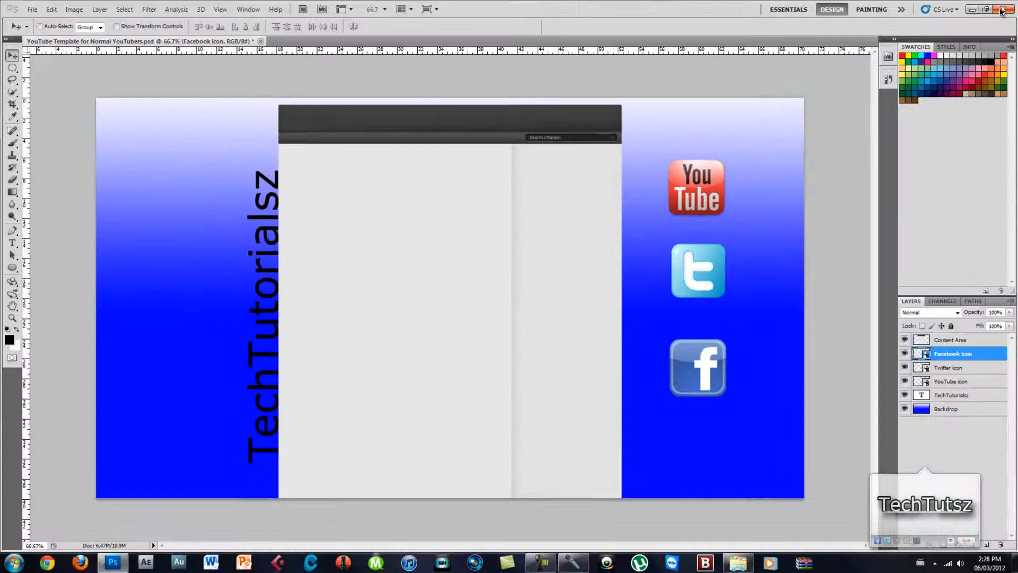
Step: Close Photoshop and the Pictures library, open the saved JPEG, and launch the browser
left_click(987, 9)
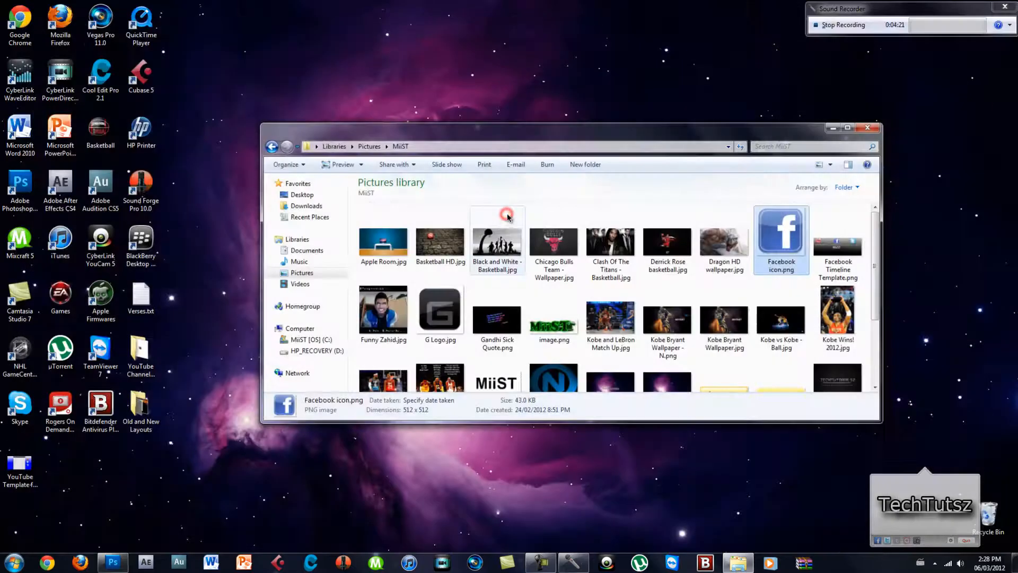
left_click(867, 127)
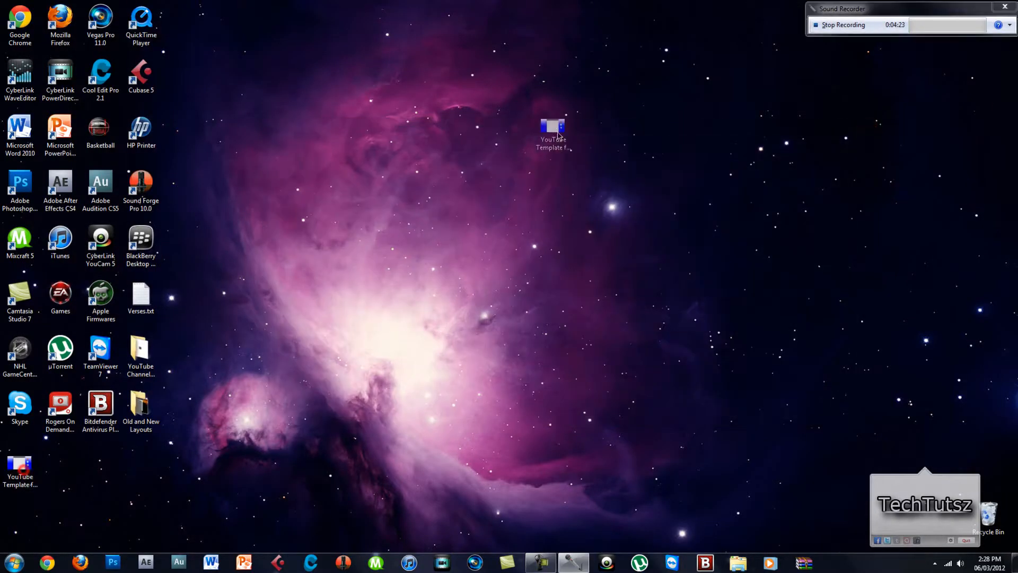
double_click(553, 128)
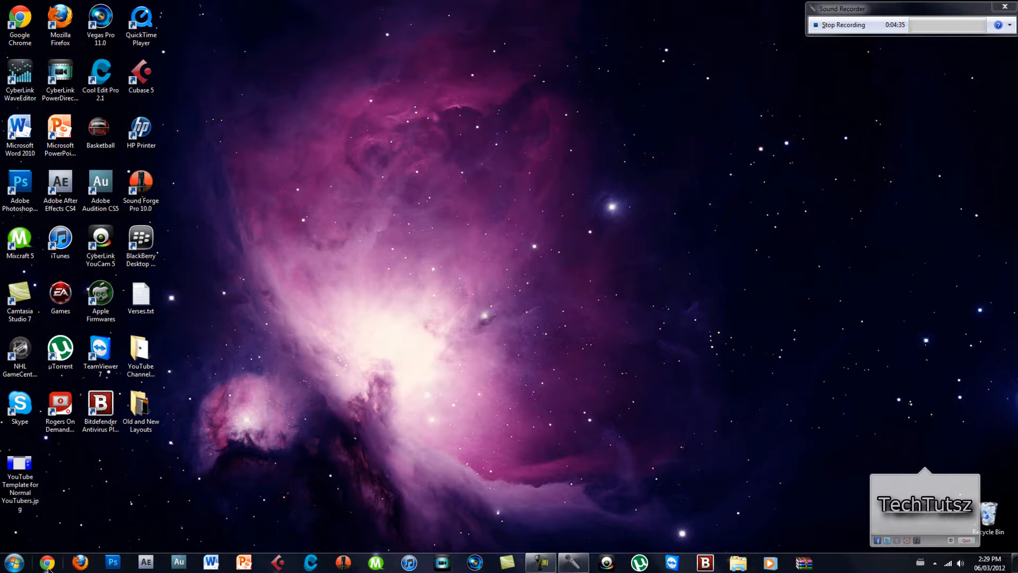
left_click(47, 562)
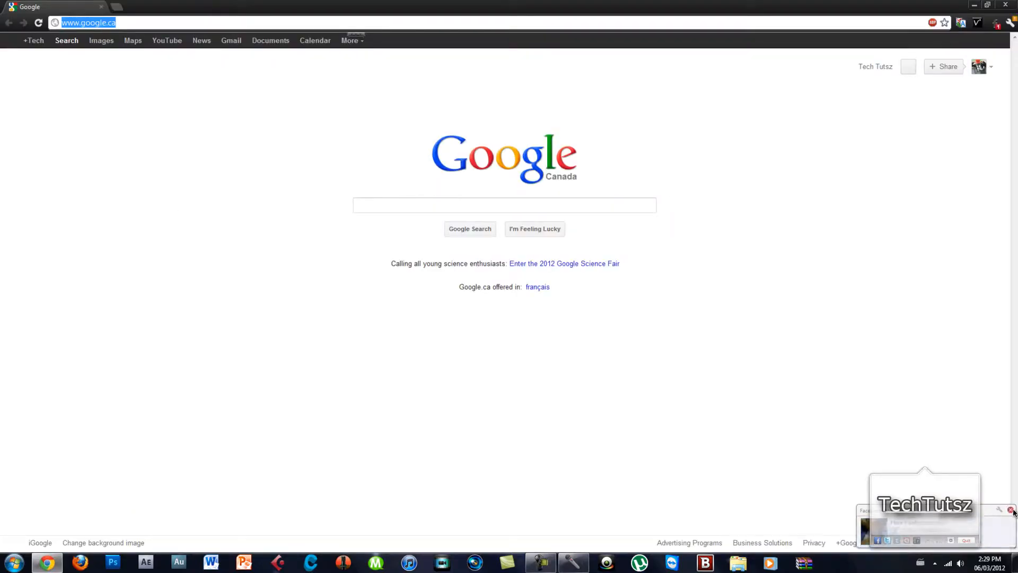
Step: Go to YouTube, open the channel page and switch to the new channel design
left_click(504, 206)
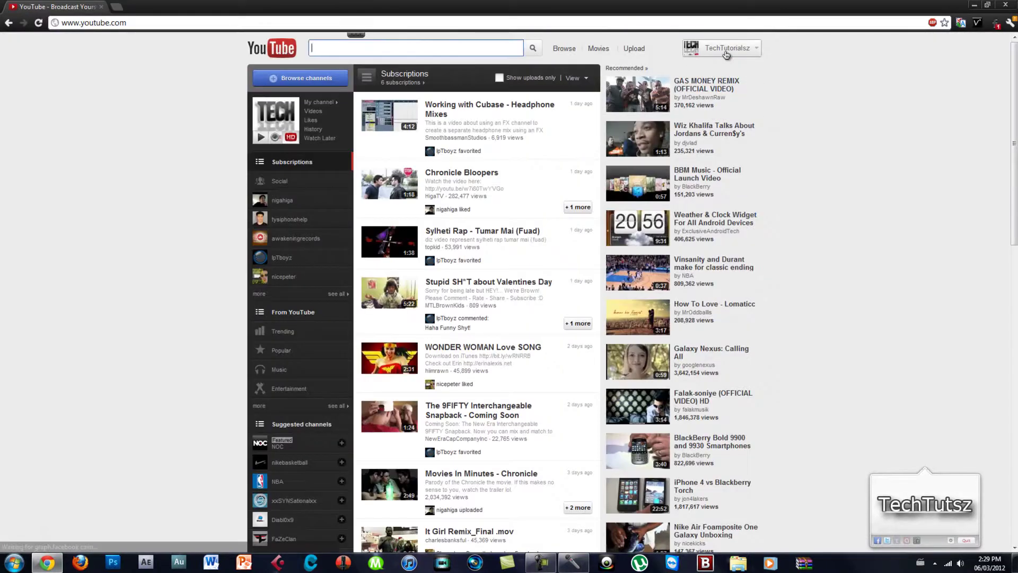
left_click(723, 48)
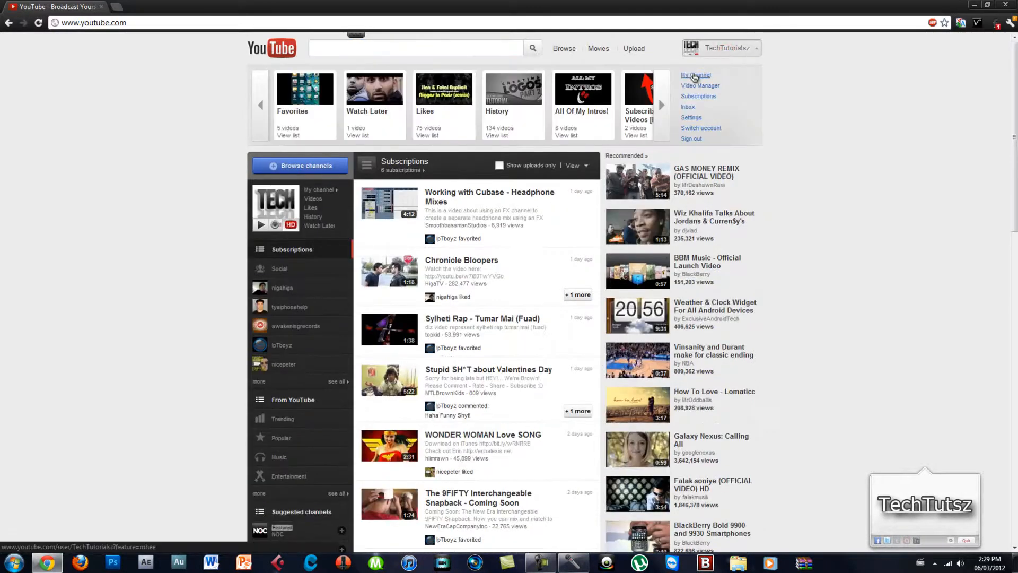
left_click(695, 75)
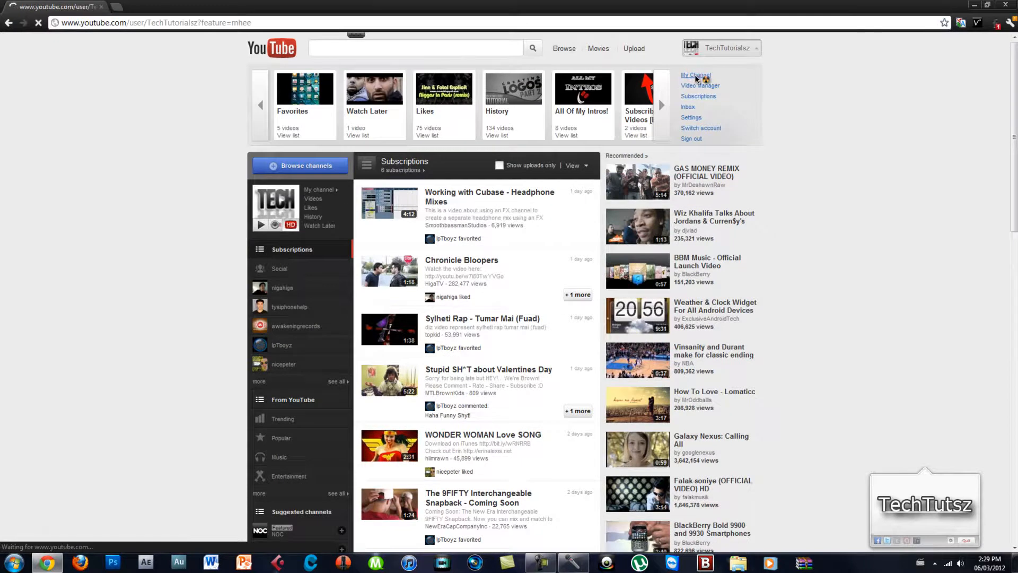
left_click(695, 75)
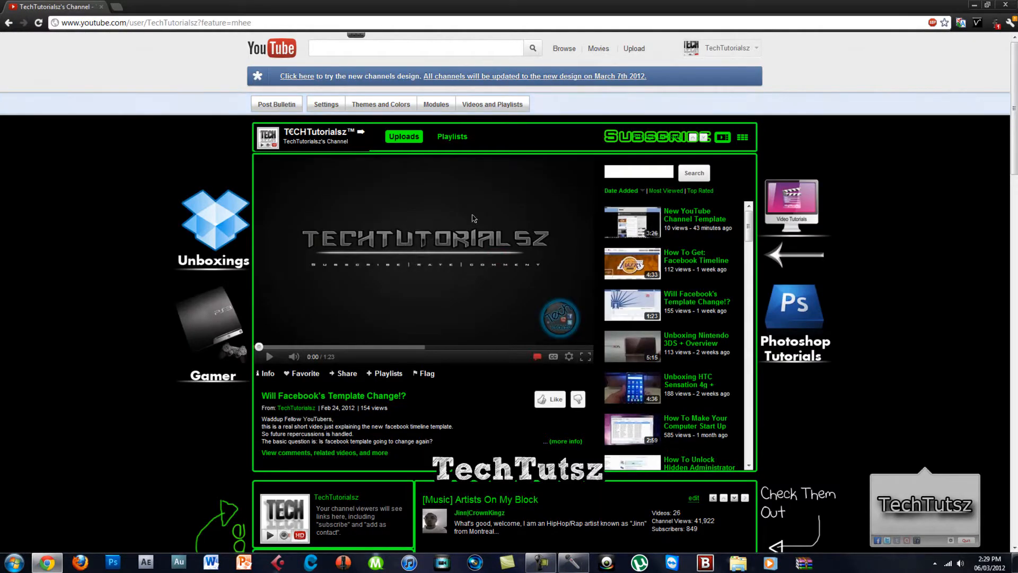
left_click(296, 75)
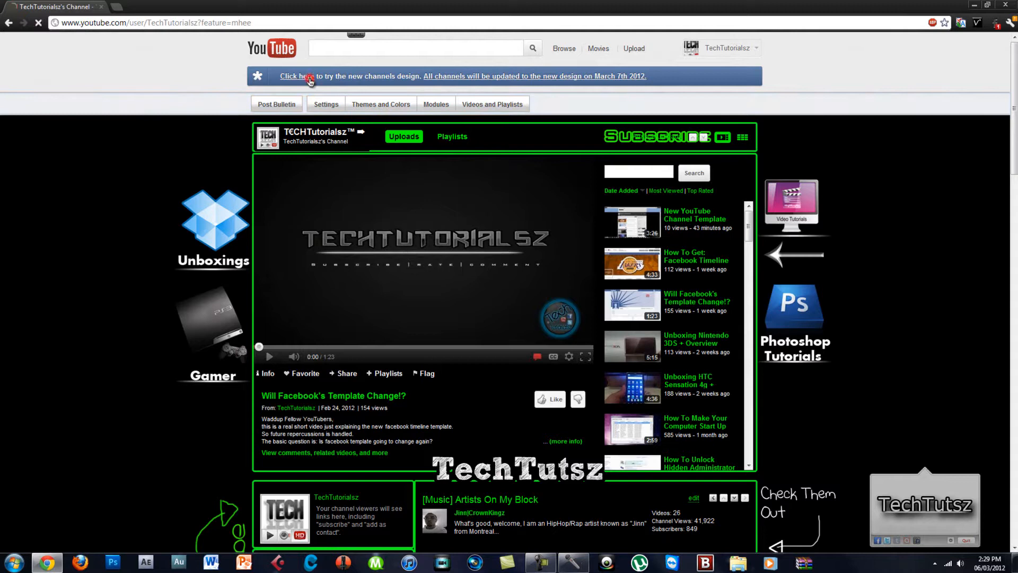
left_click(297, 76)
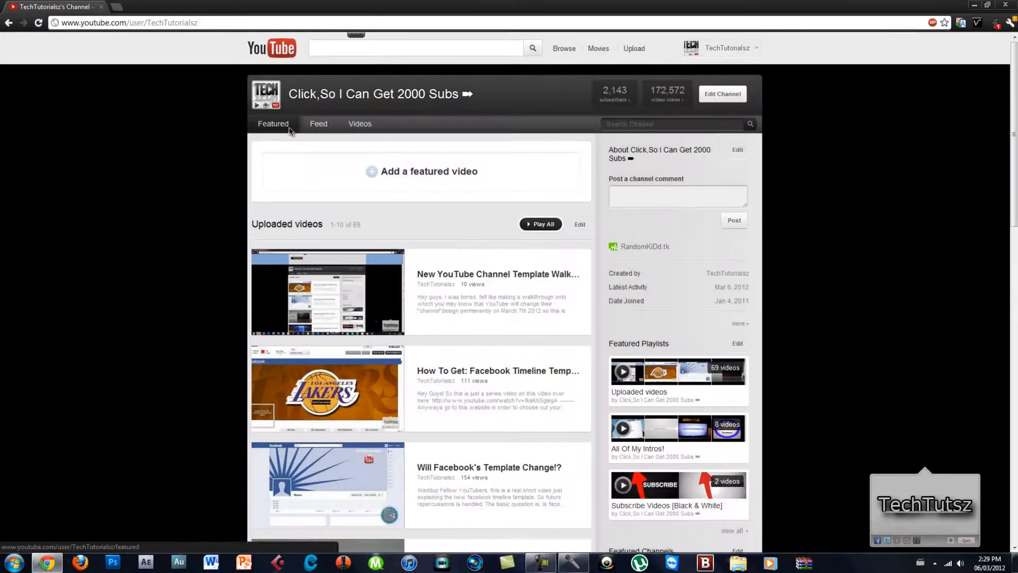
mouse_move(722, 93)
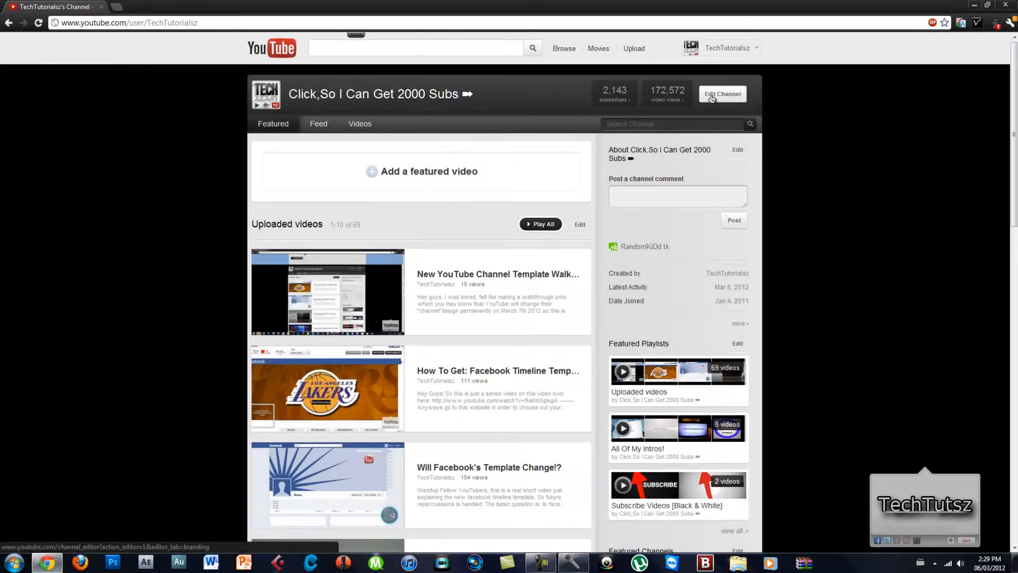
Step: Upload the saved template JPEG as the channel background image
left_click(722, 94)
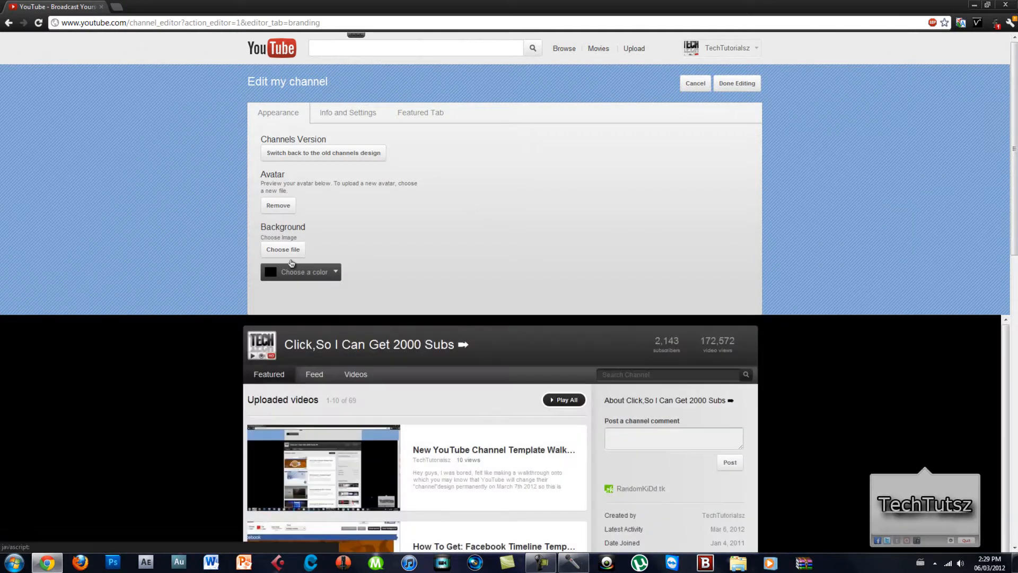
left_click(283, 250)
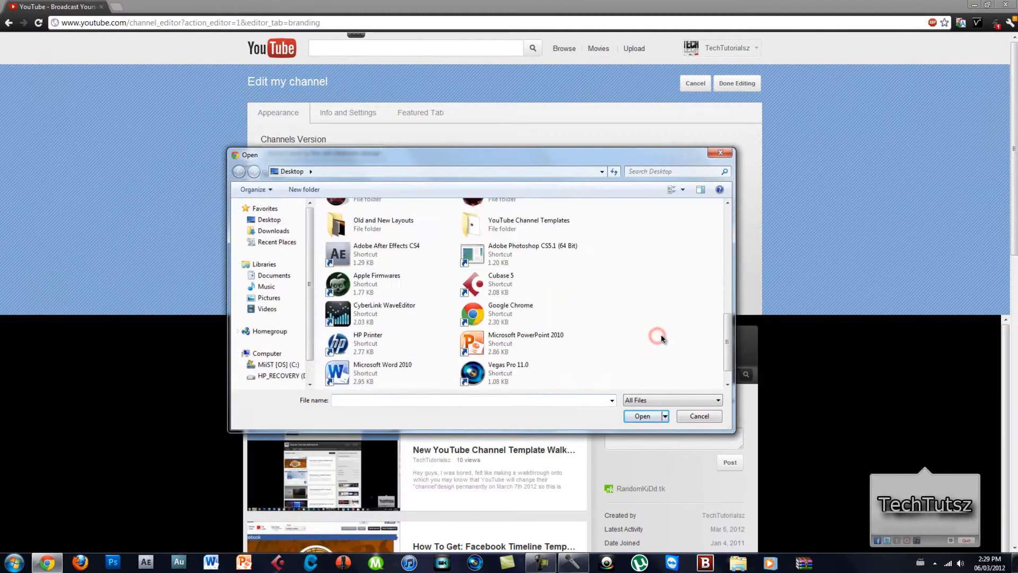
left_click(524, 375)
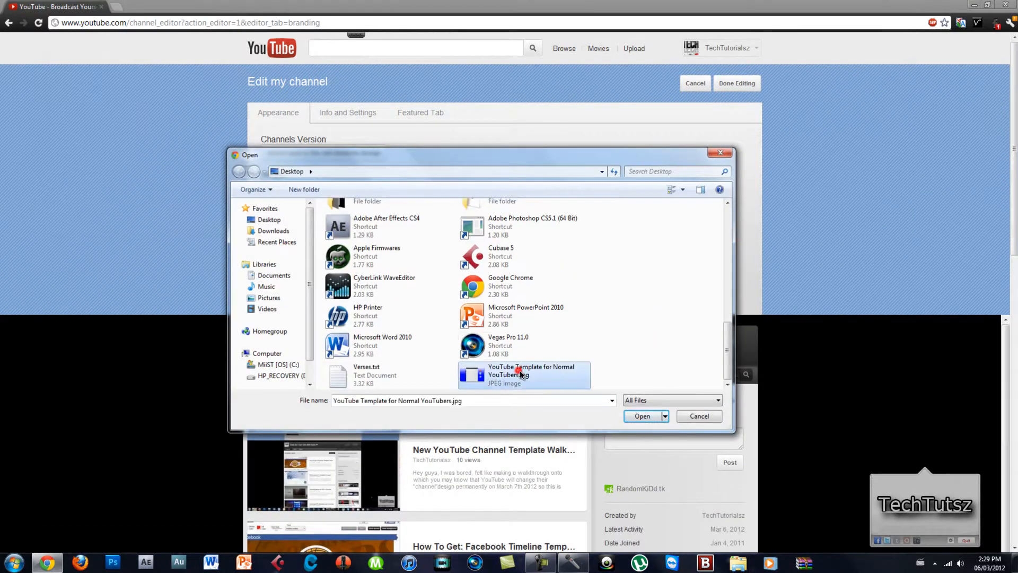
left_click(642, 416)
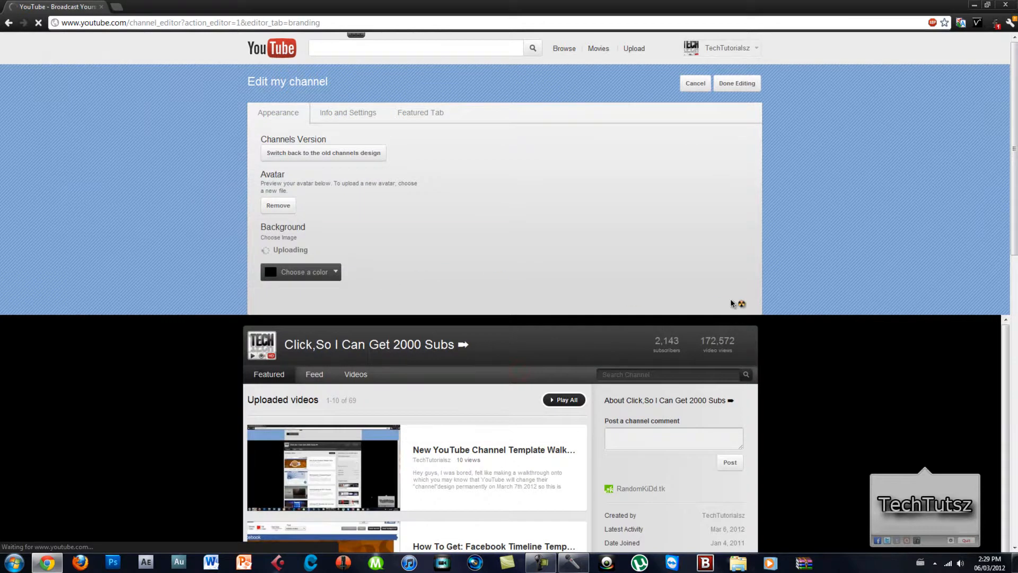
Step: Scroll the channel page to inspect the uploaded gradient background with vertical text and icons
scroll("down", 3)
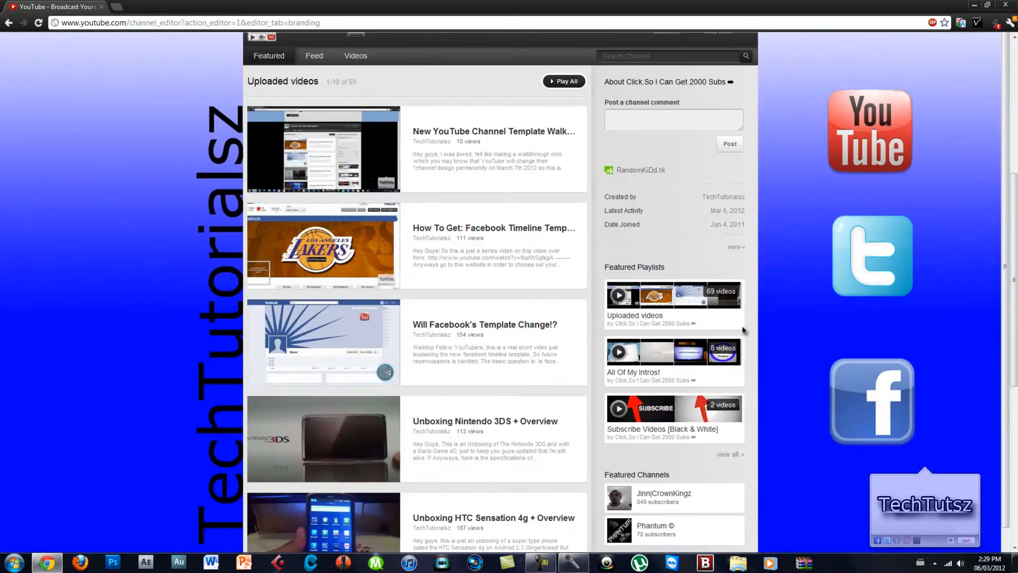
scroll("down", 3)
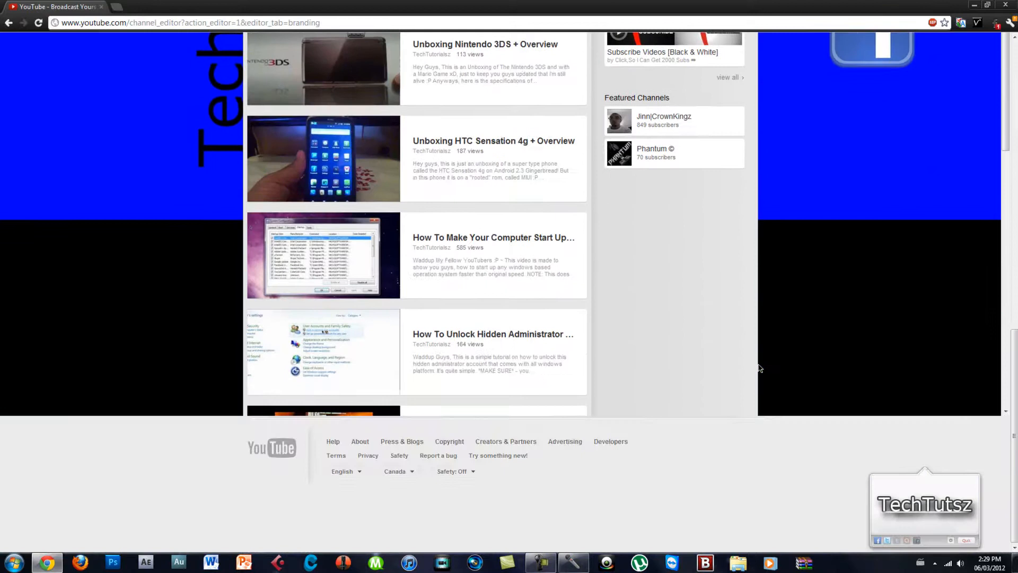
scroll("up", 3)
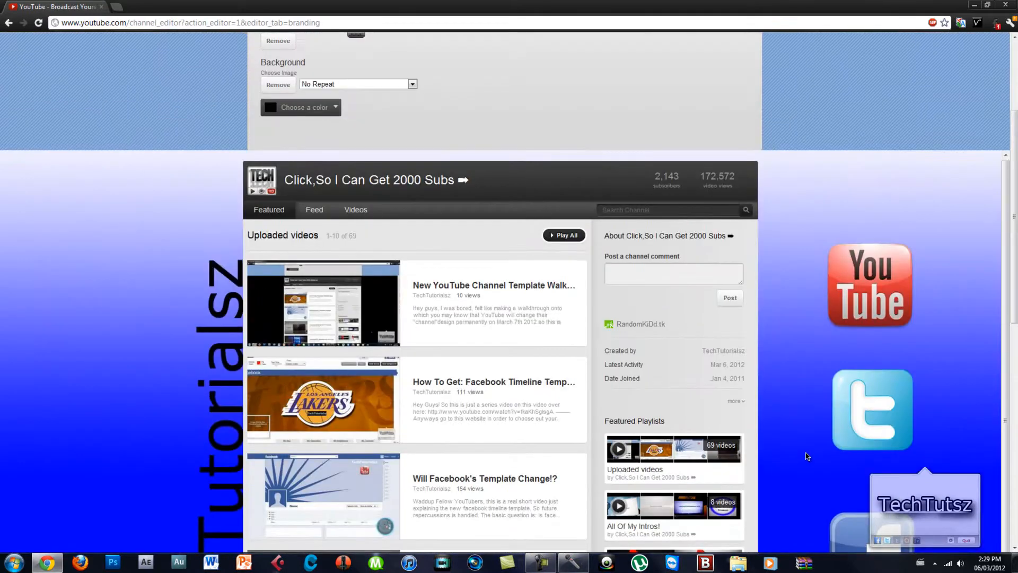
scroll("down", 3)
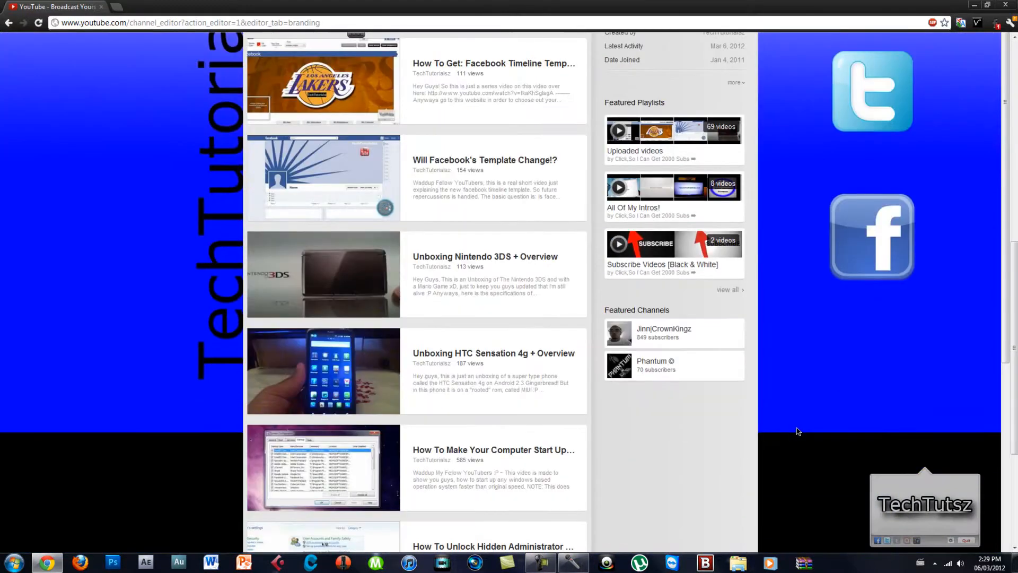
mouse_move(751, 403)
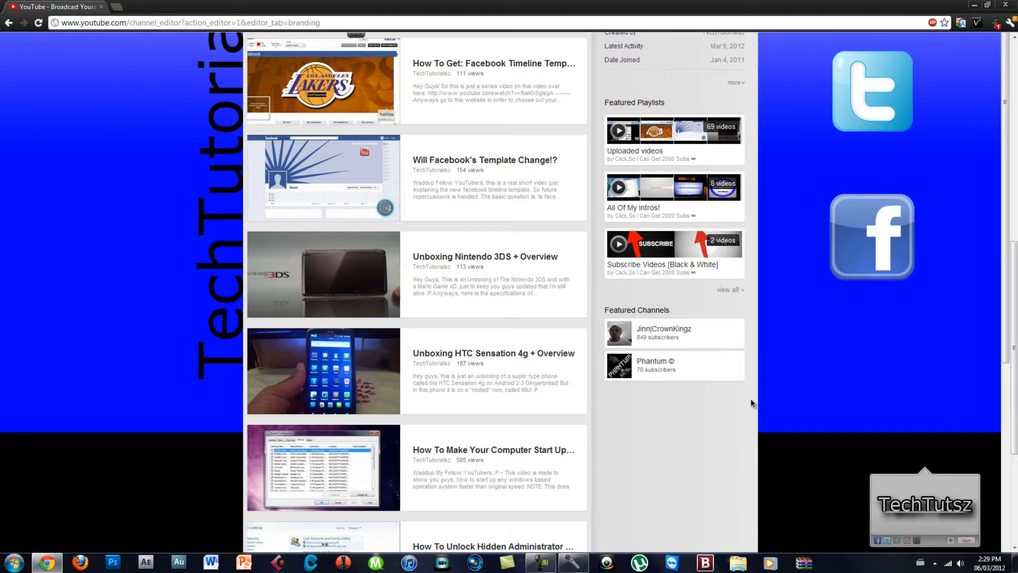
mouse_move(681, 343)
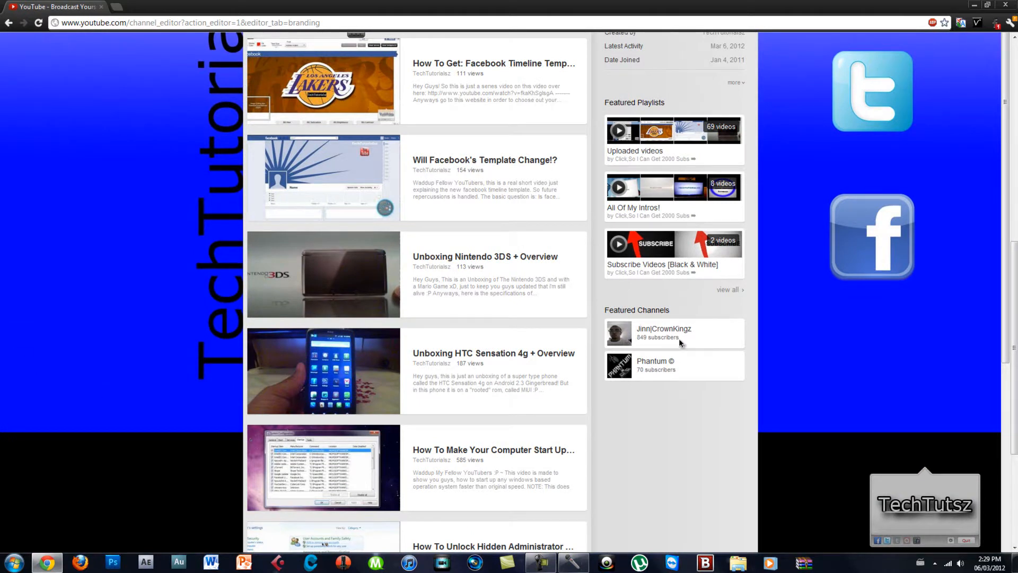
mouse_move(901, 277)
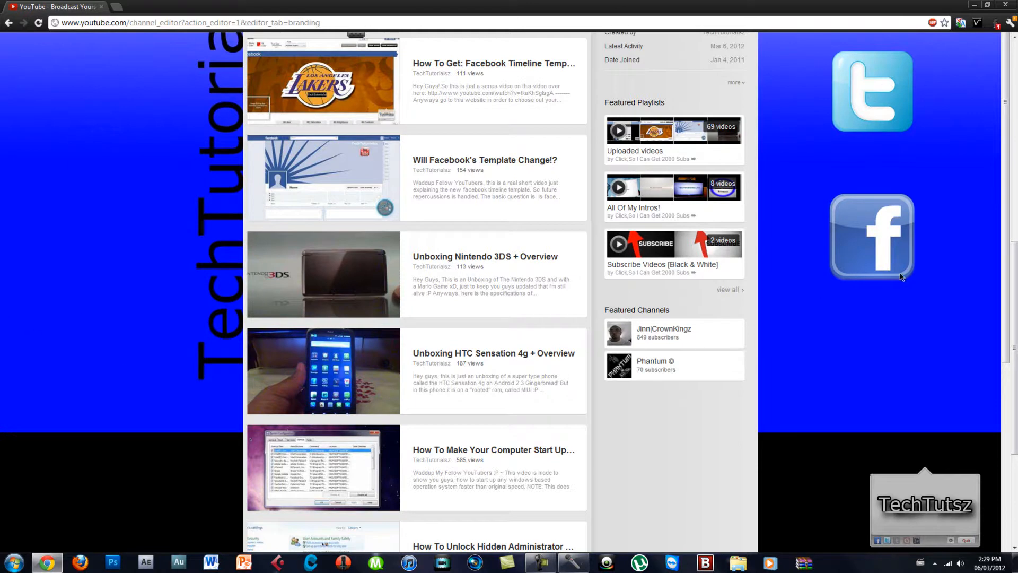
scroll("down", 3)
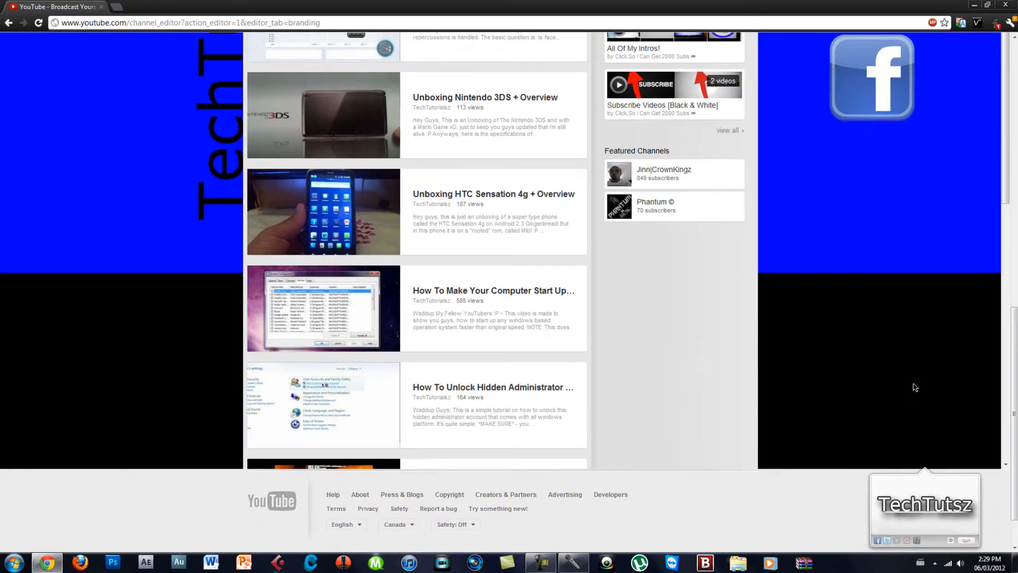
mouse_move(282, 401)
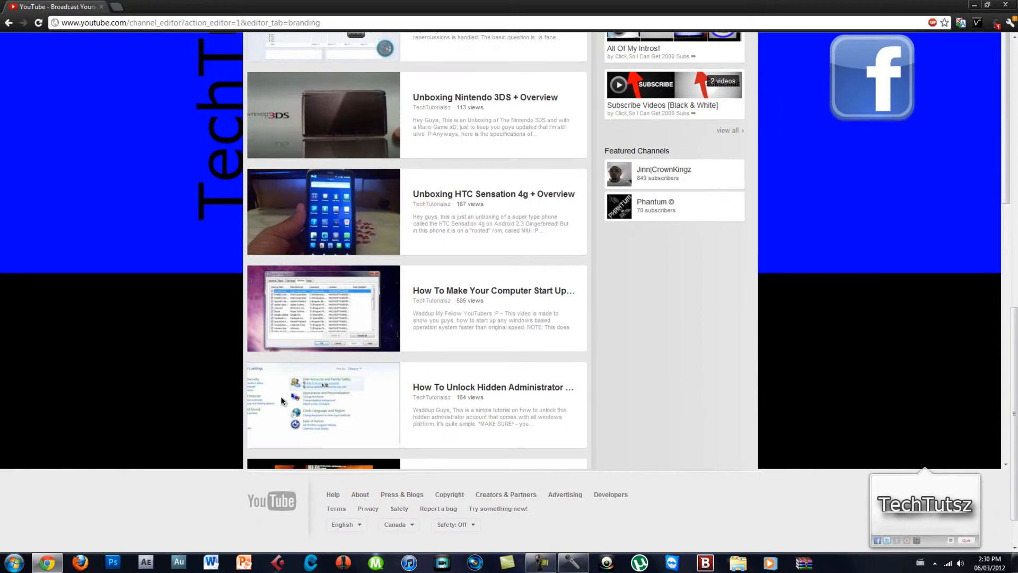
scroll("up", 3)
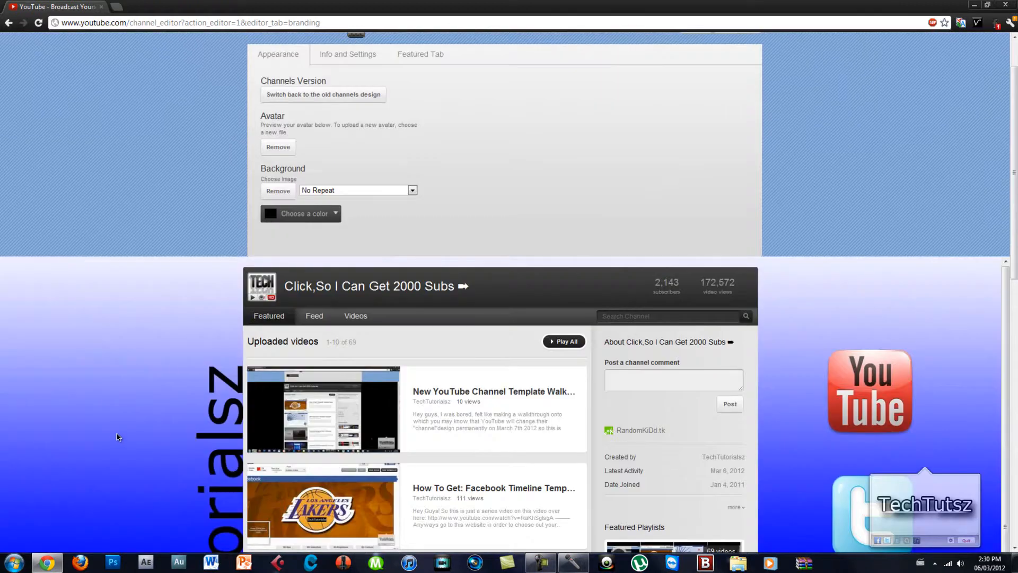
scroll("down", 3)
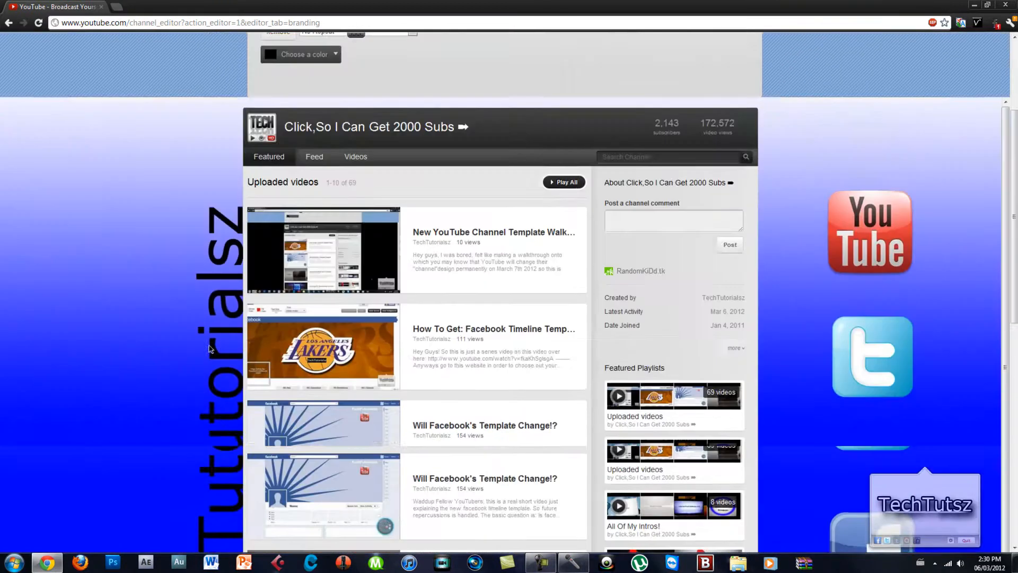
scroll("down", 3)
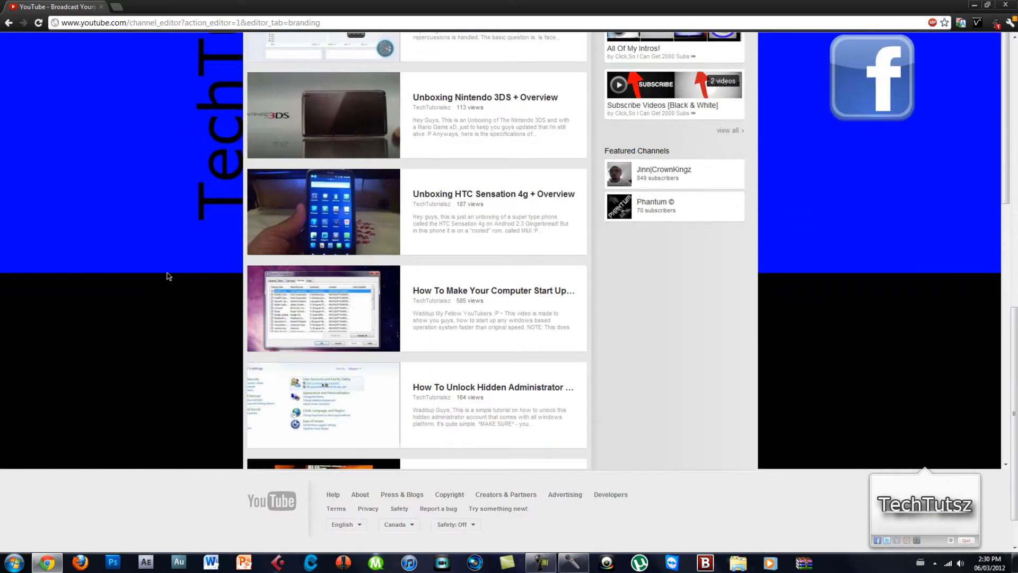
Step: Bring up the page background colour choices
scroll("up", 3)
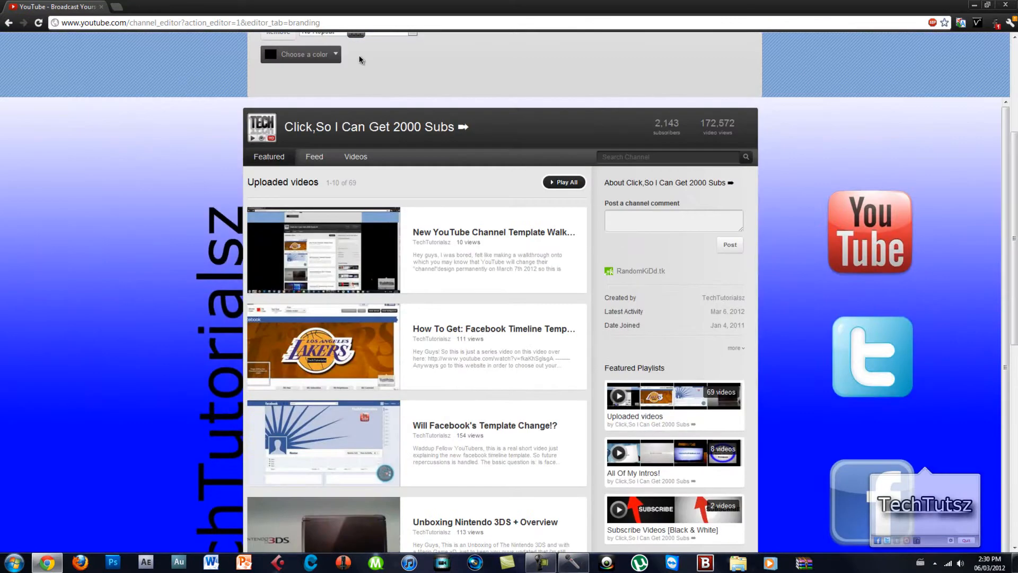
left_click(300, 54)
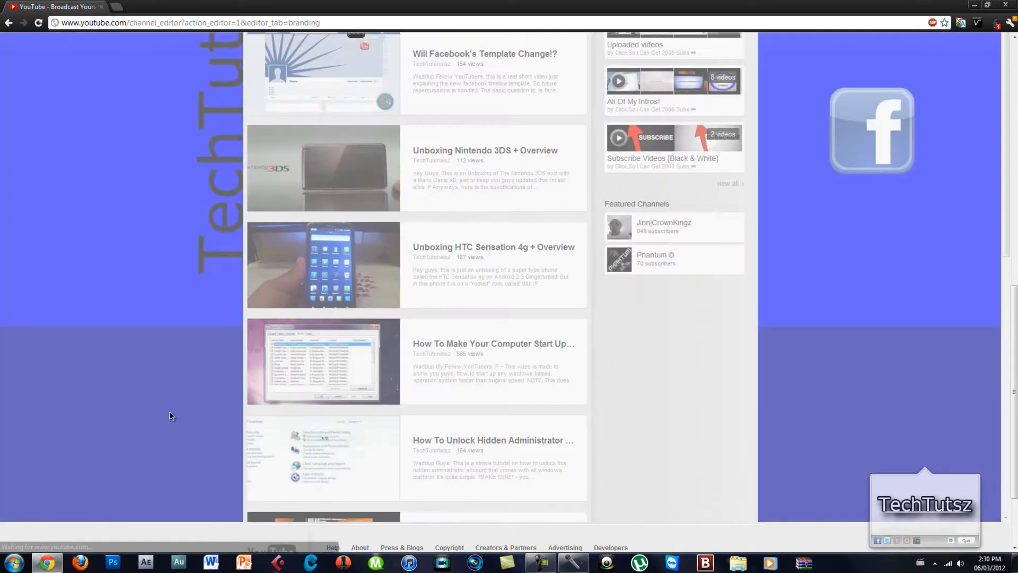
scroll("up", 3)
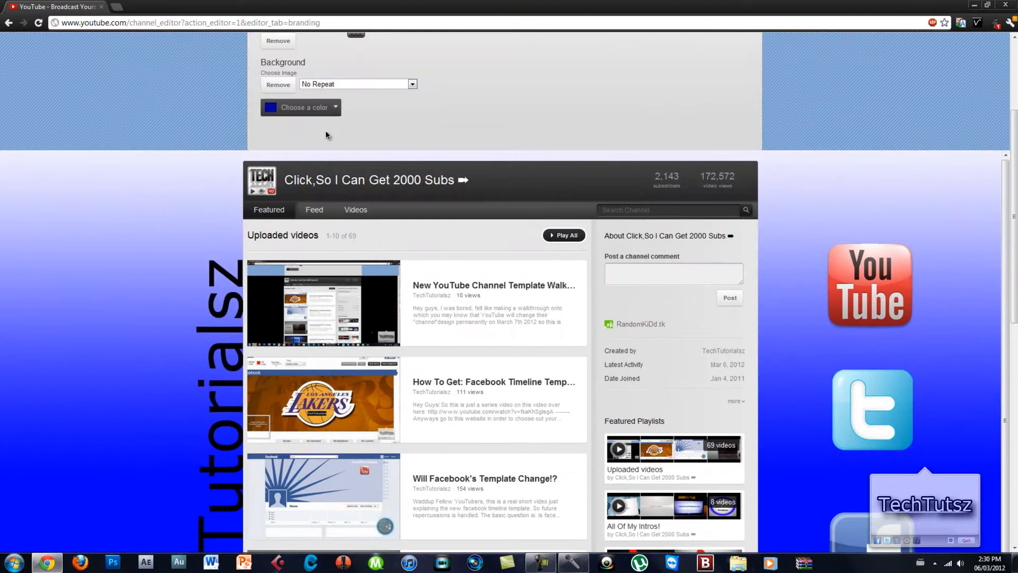
Step: Set the channel page colour to a bright blue, then switch it to a darker blue
left_click(301, 107)
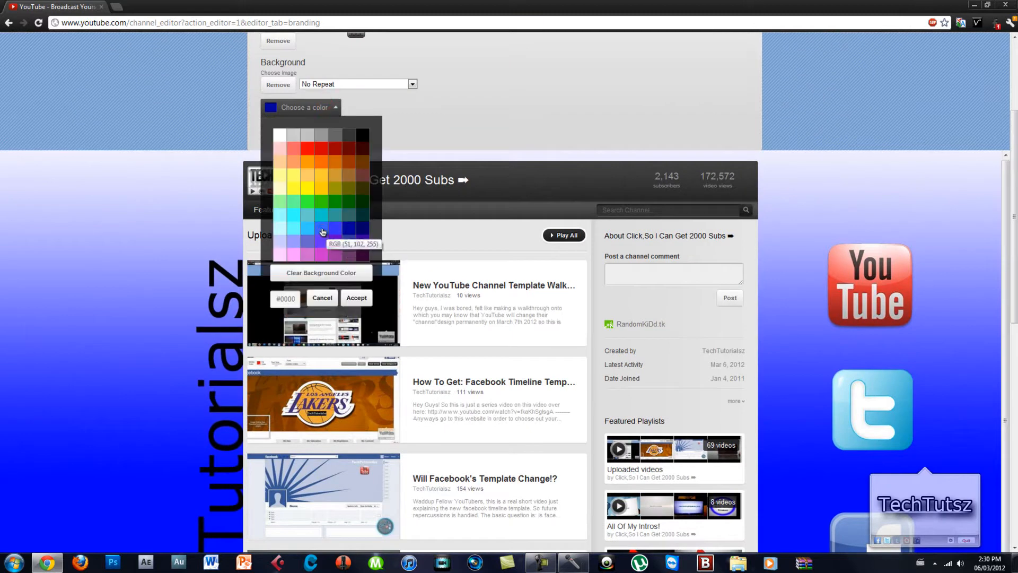
left_click(356, 298)
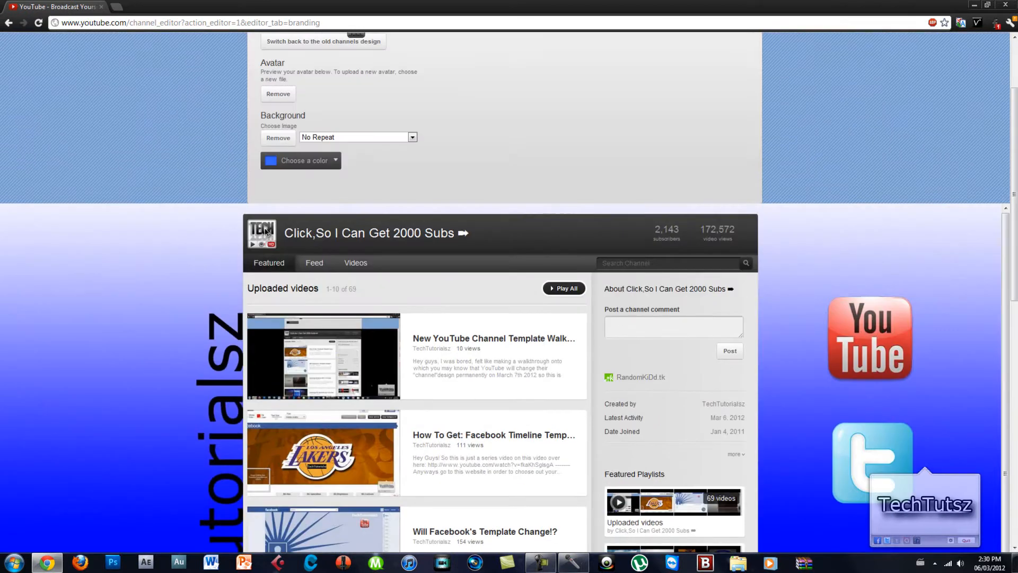
left_click(300, 160)
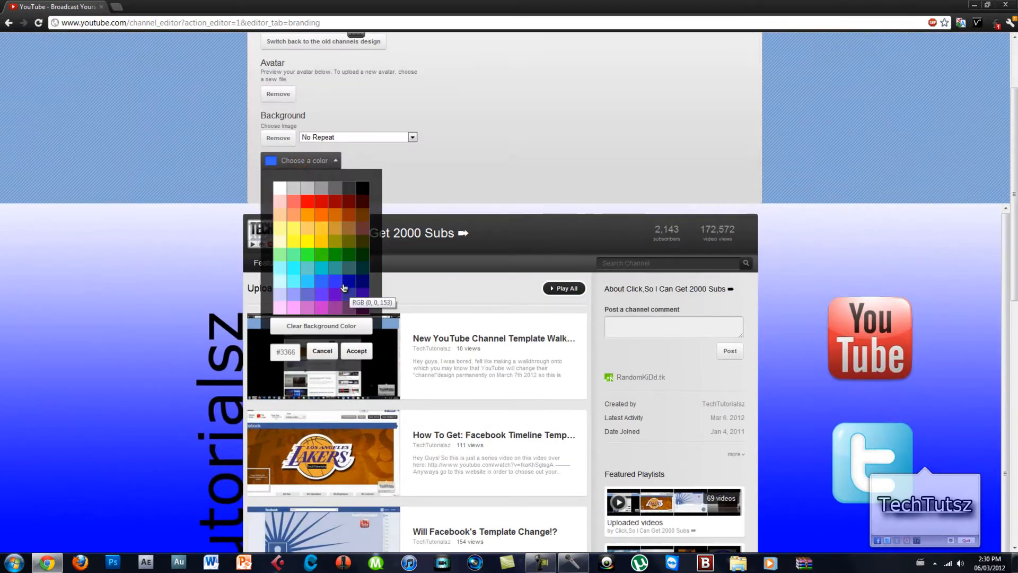
left_click(356, 351)
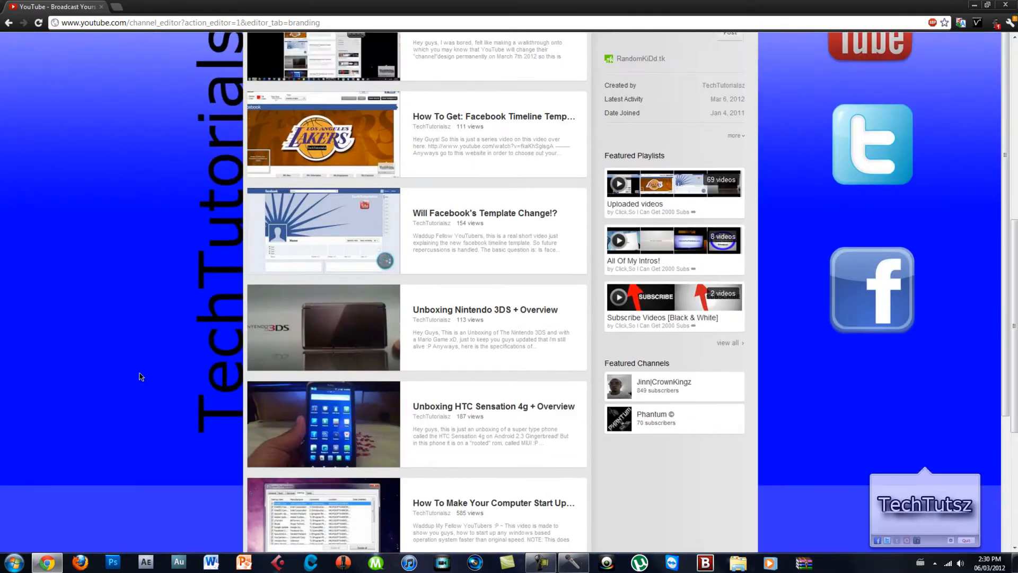
scroll("up", 3)
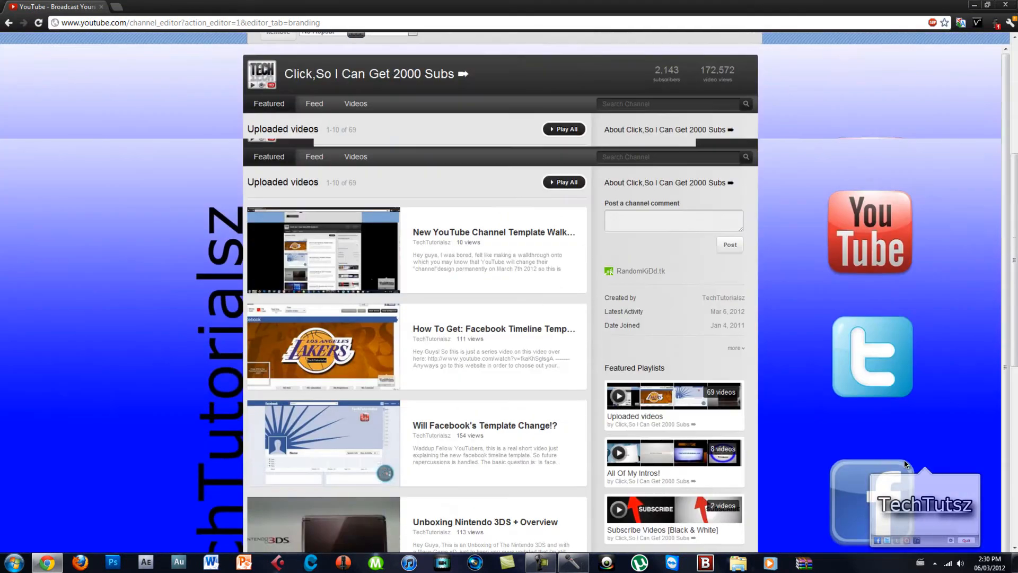
scroll("down", 3)
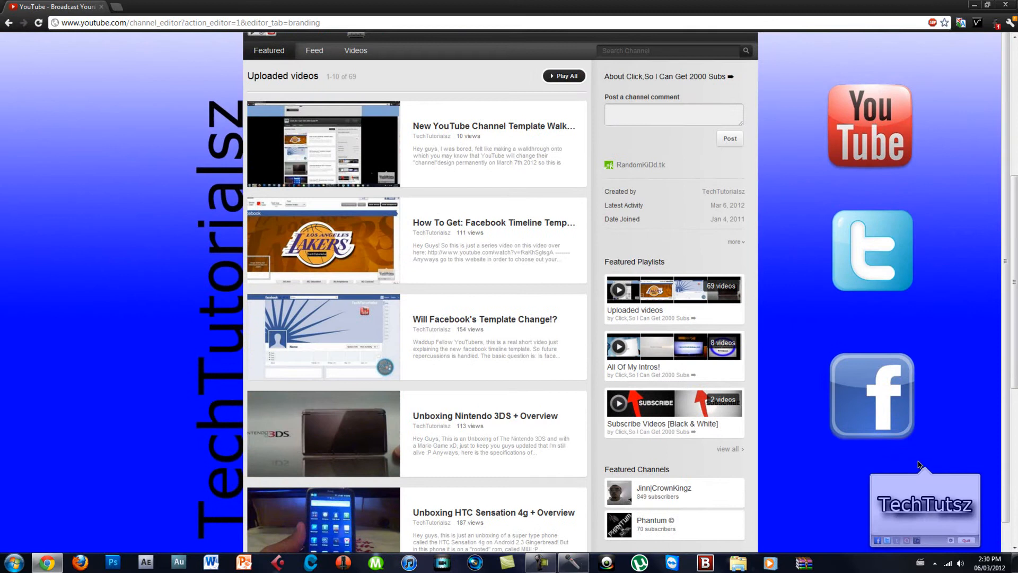
scroll("down", 3)
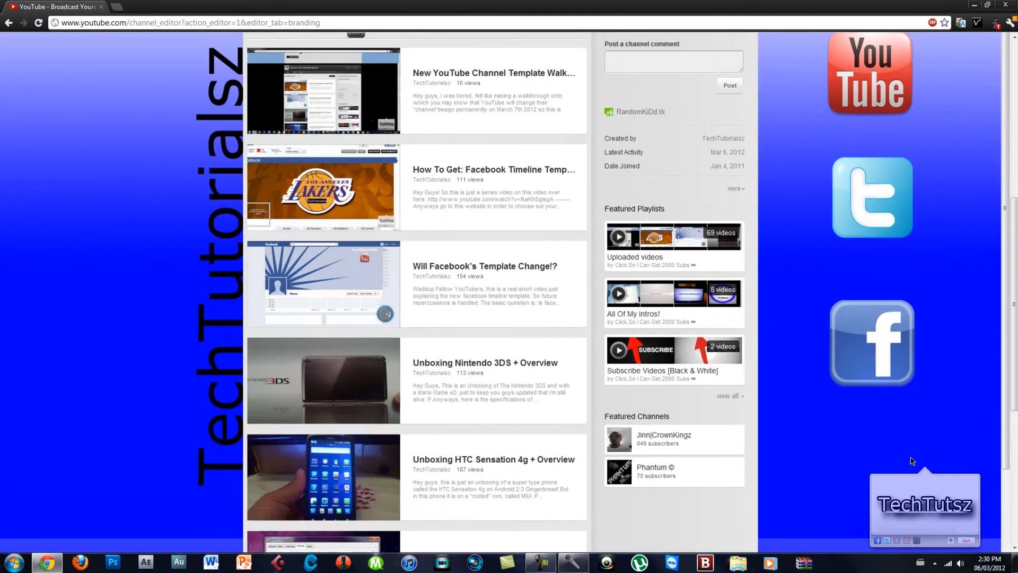
scroll("up", 3)
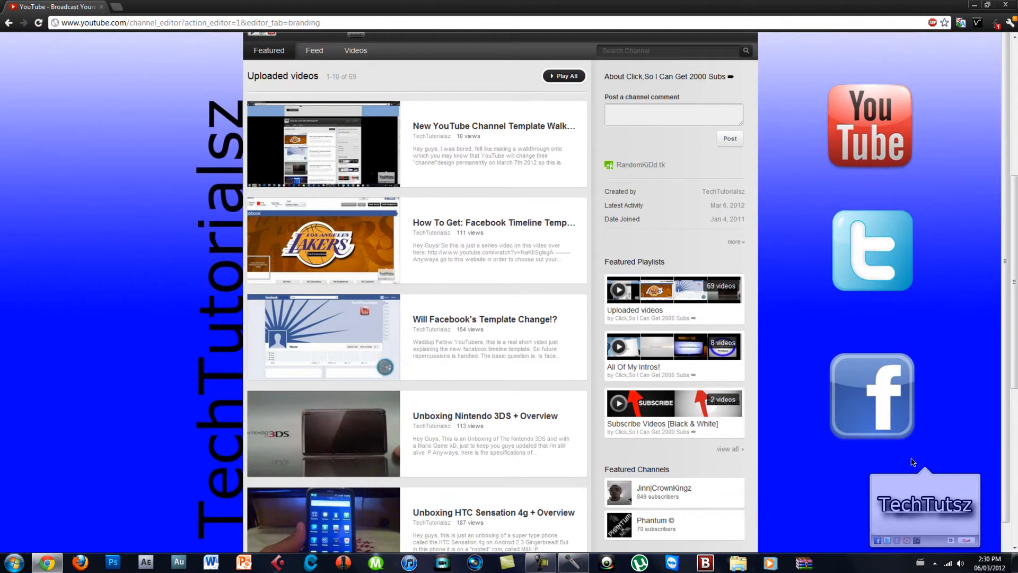